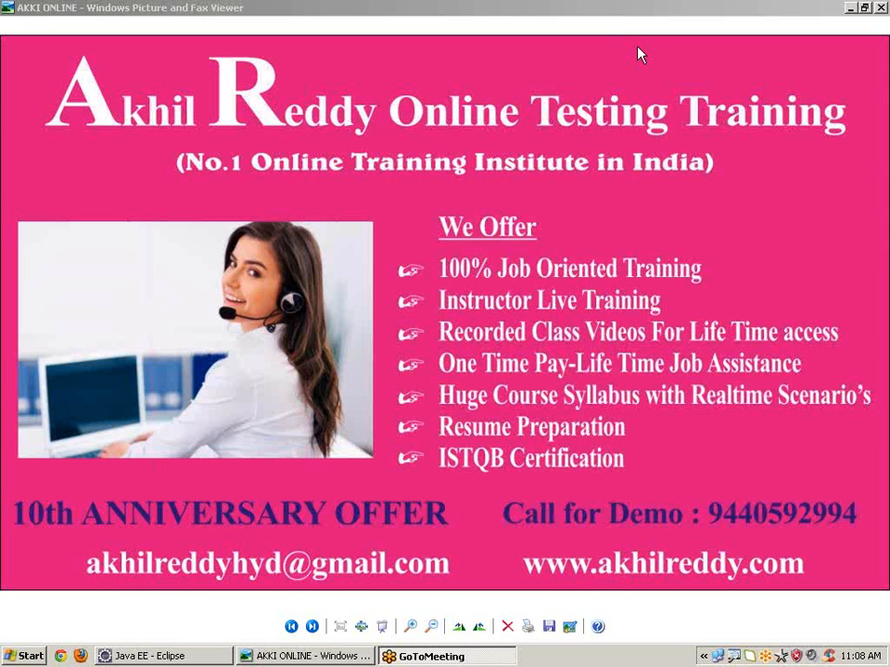
mouse_move(712, 28)
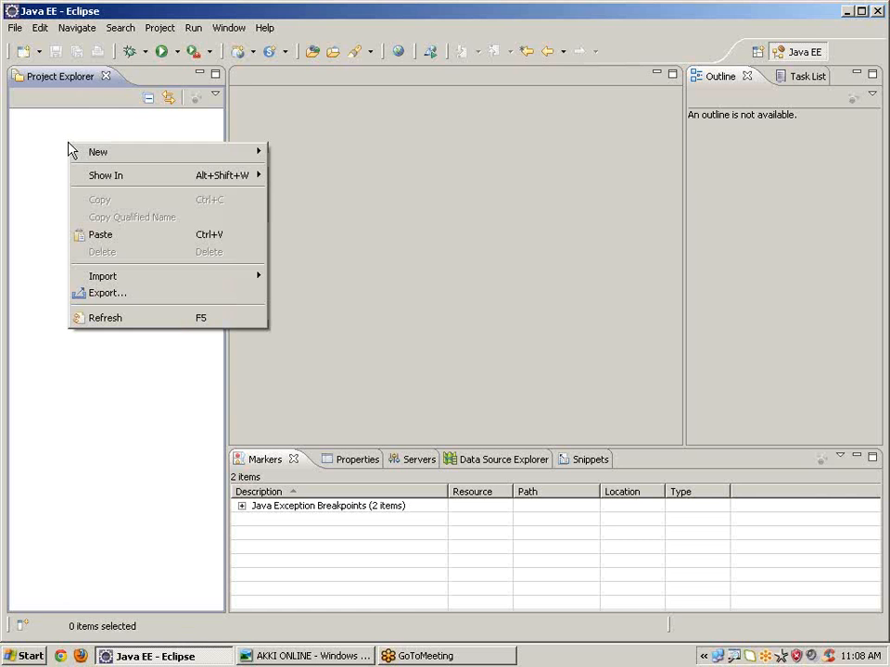
mouse_move(96, 152)
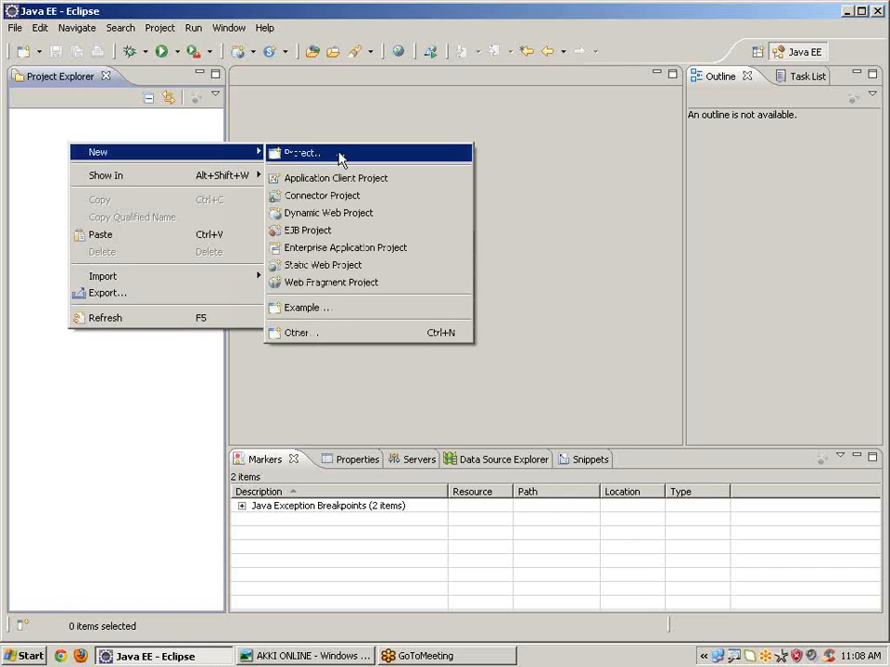
Create a plain Java project named WDDD and select it in the Project Explorer
click(300, 152)
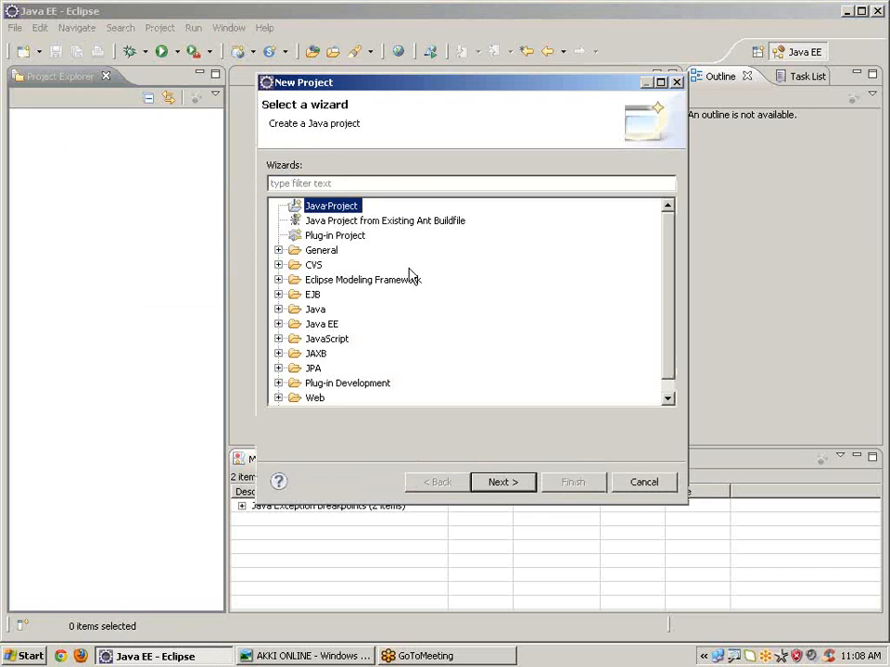
click(503, 482)
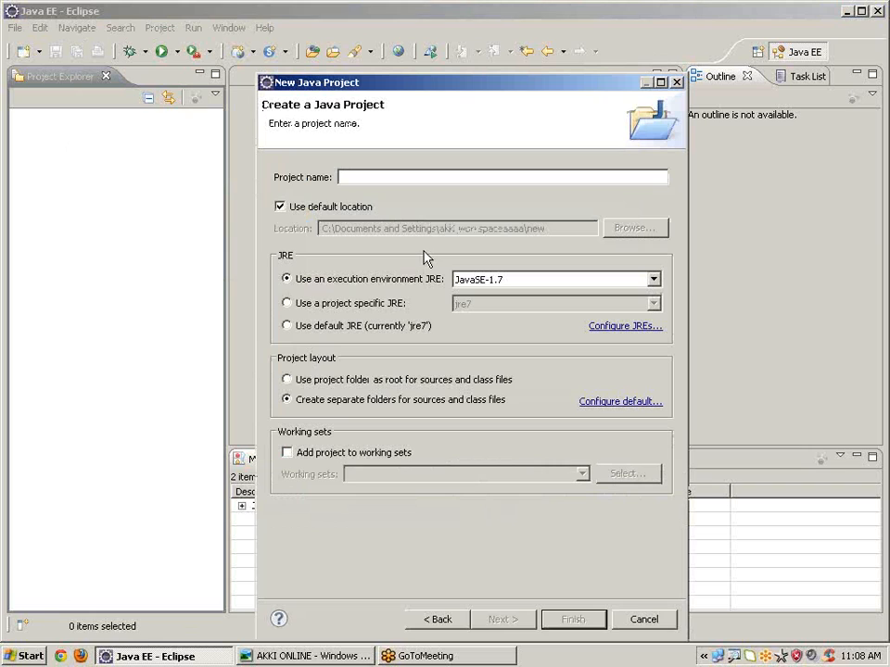
text(W)
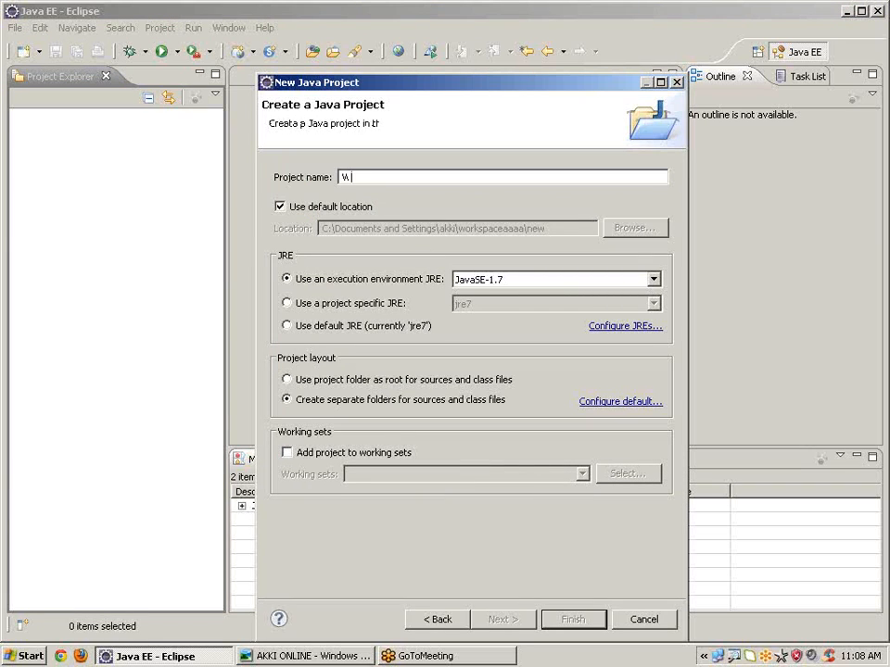
text(DDD)
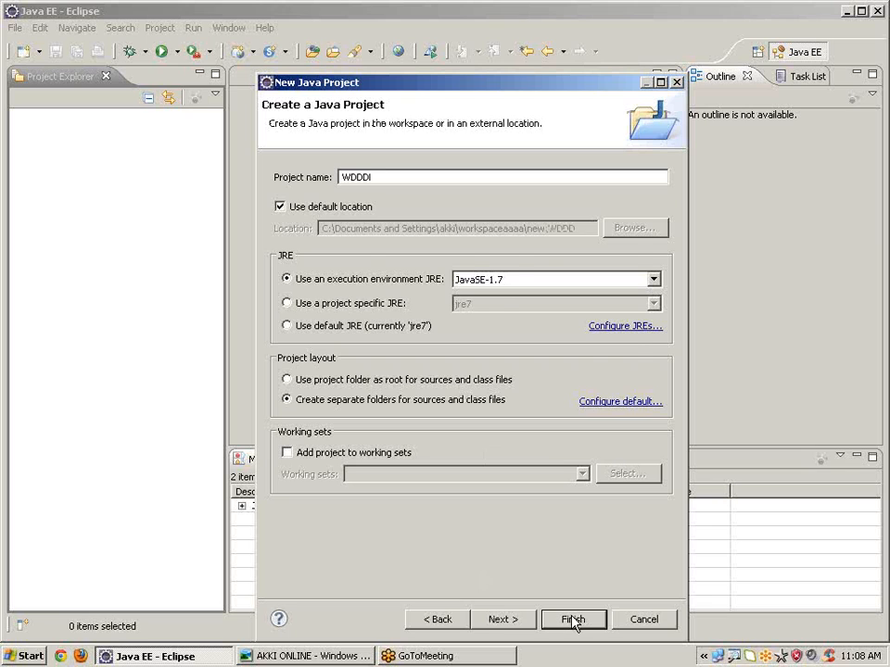
click(582, 620)
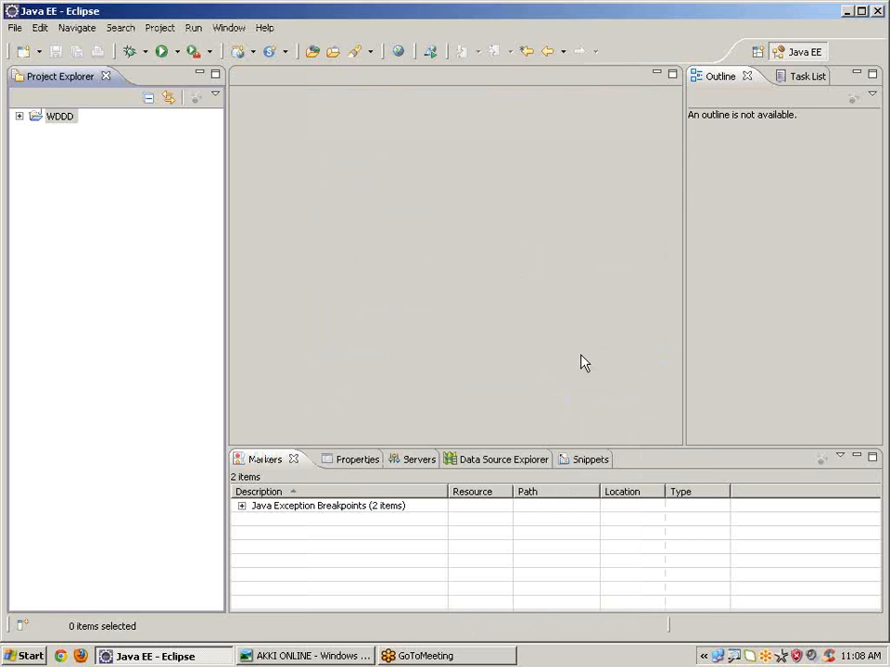
click(59, 119)
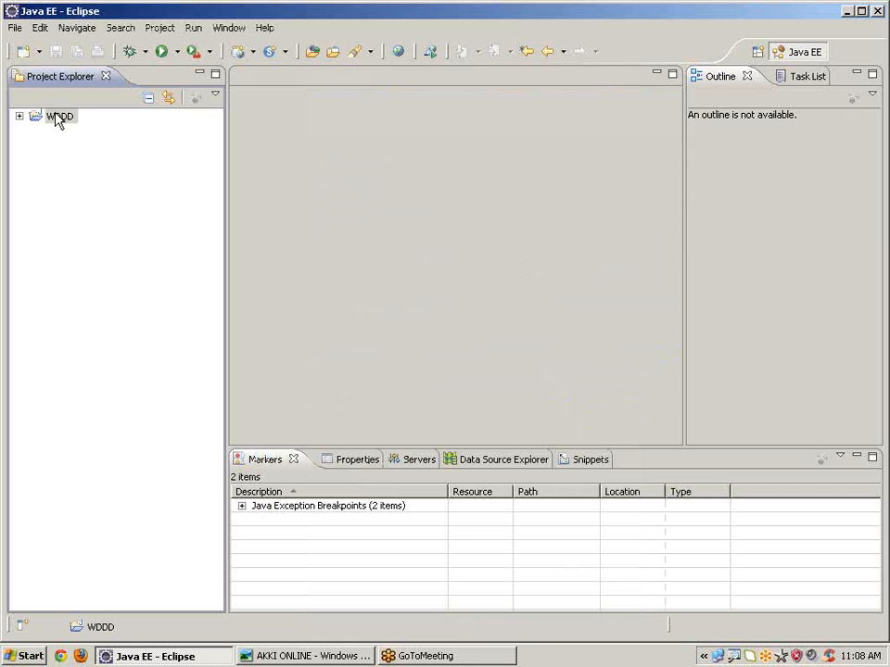
Add the libs folder JARs and the two selenium-java 2.21.0 JARs to WDDD's build path
right_click(58, 119)
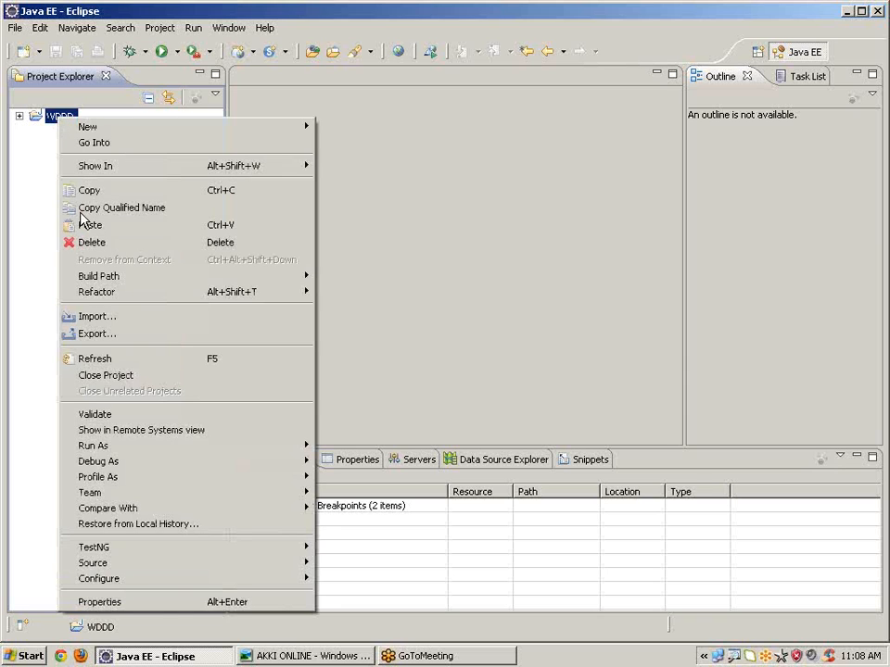
click(93, 601)
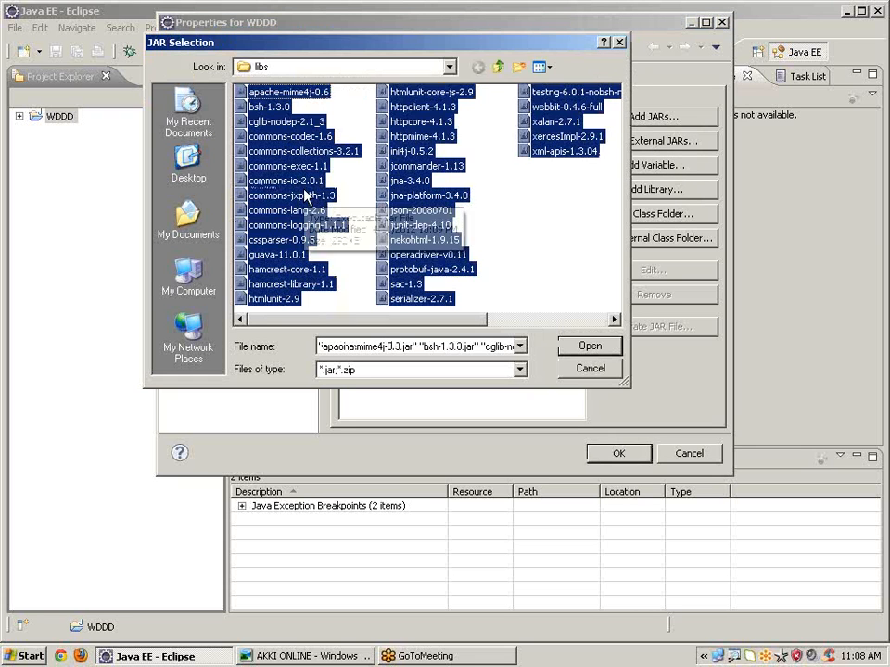
click(589, 345)
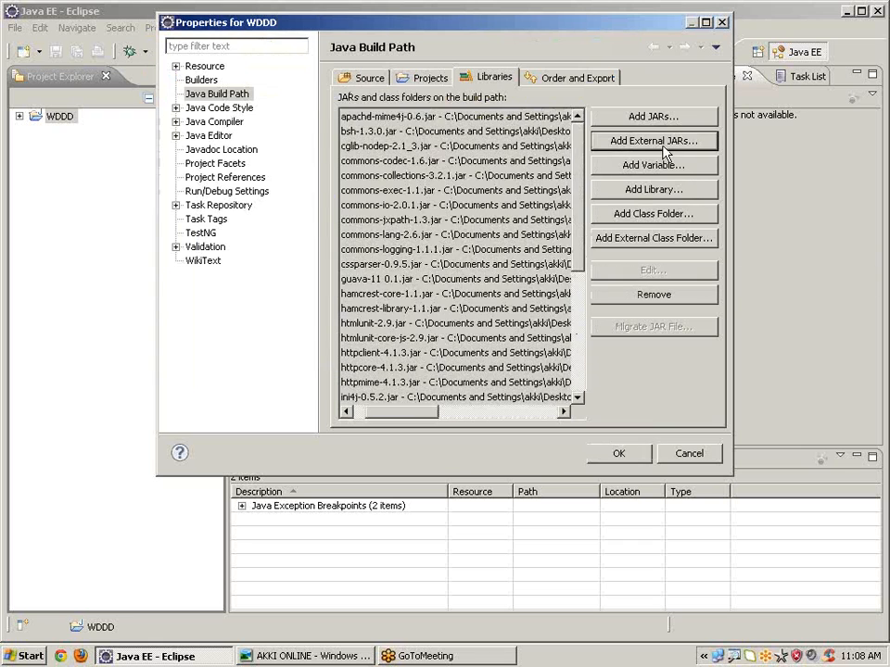
click(653, 141)
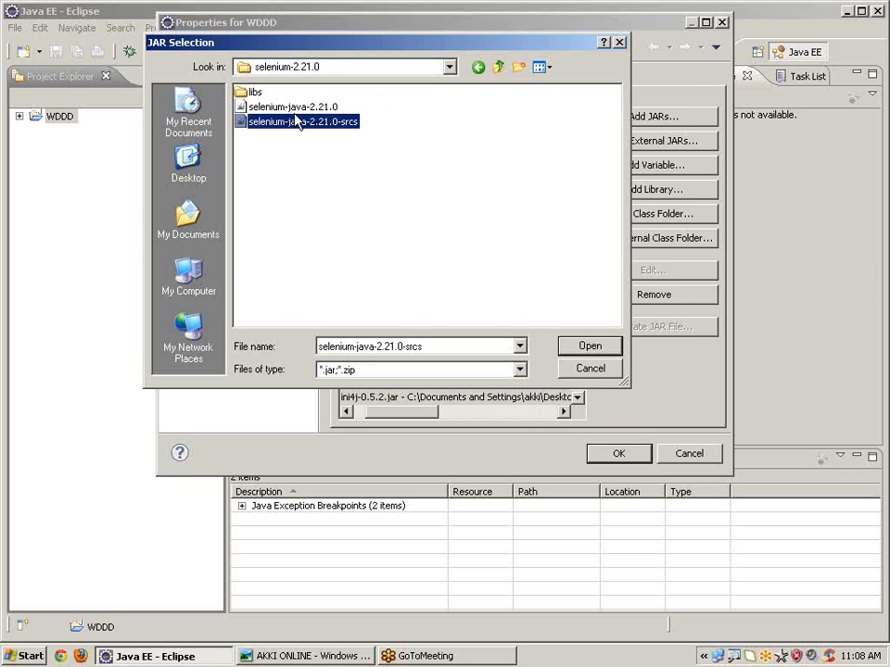
click(589, 345)
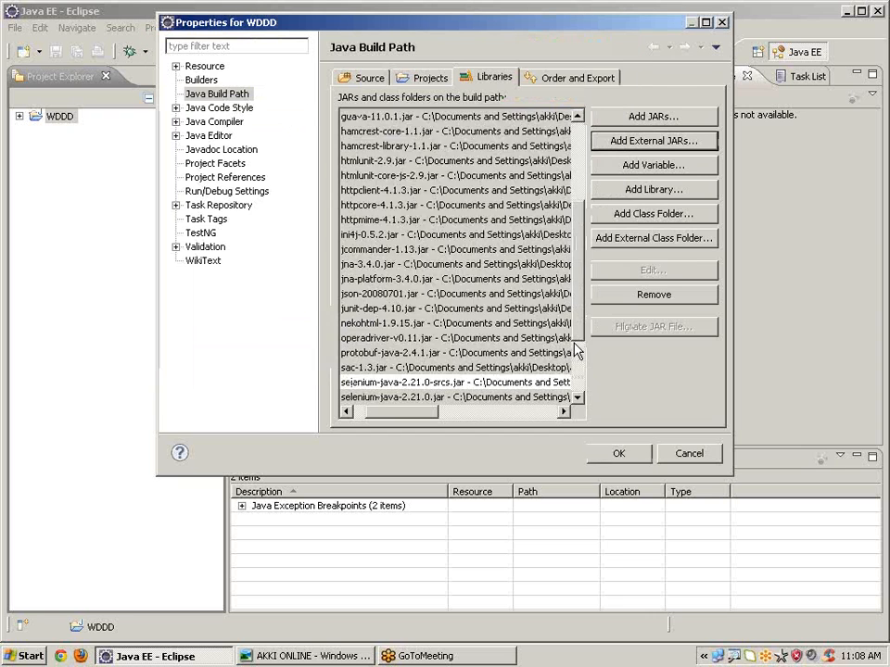
click(689, 453)
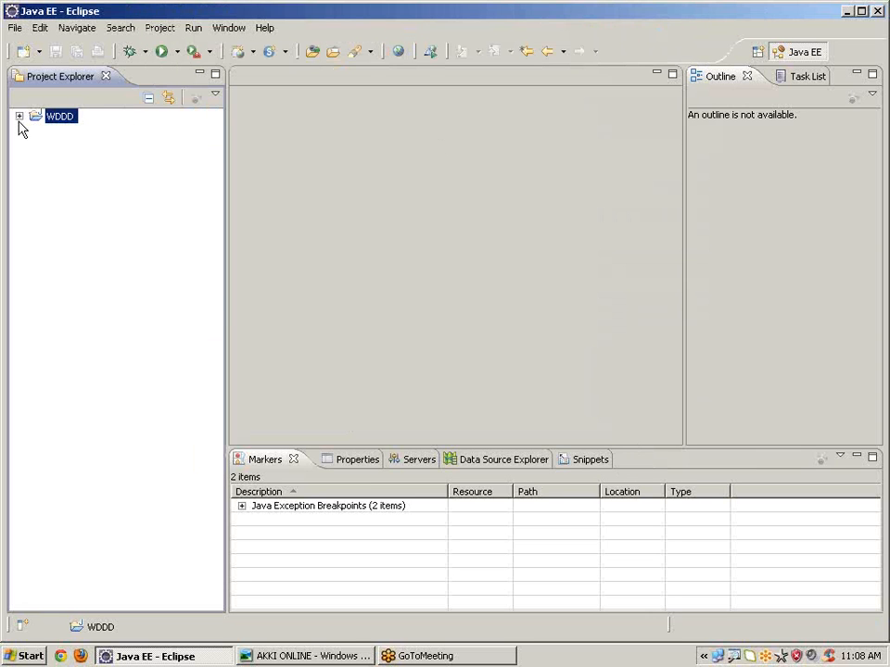
Create class EXTRAWINDOWWWW in WDDD with a public static void main stub
right_click(65, 132)
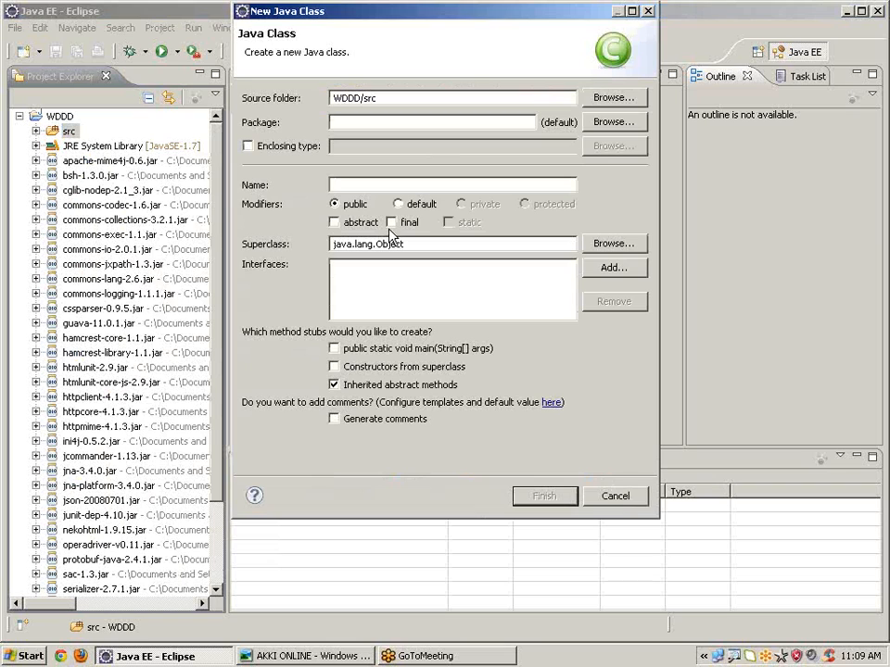
text(EXTR)
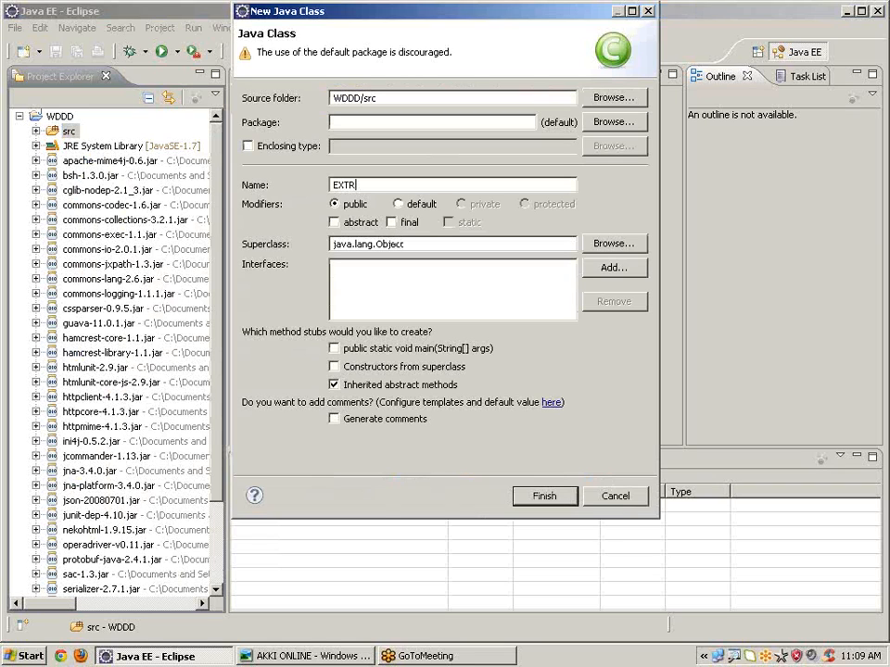
text(AWIN)
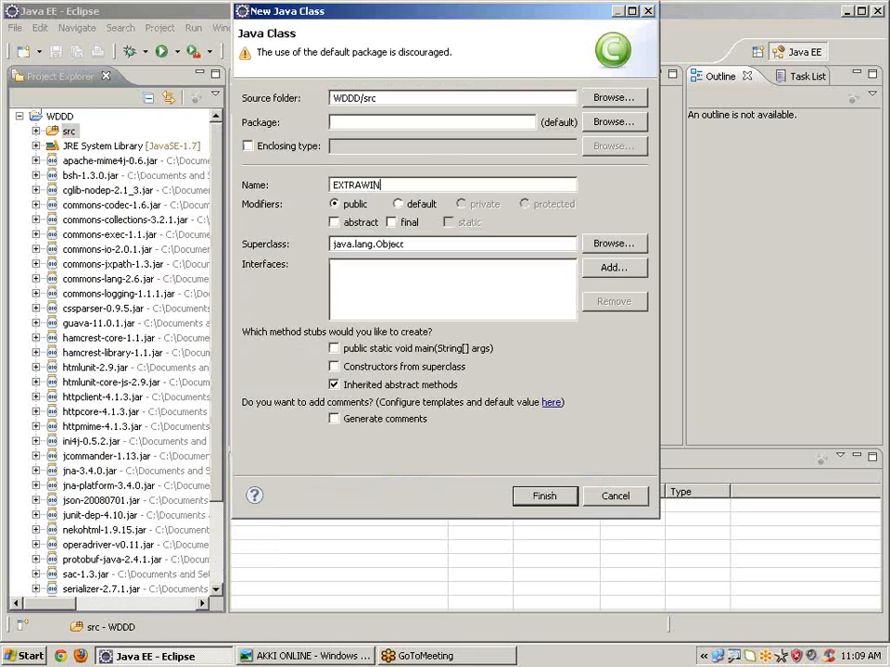
text(DOWWWWW)
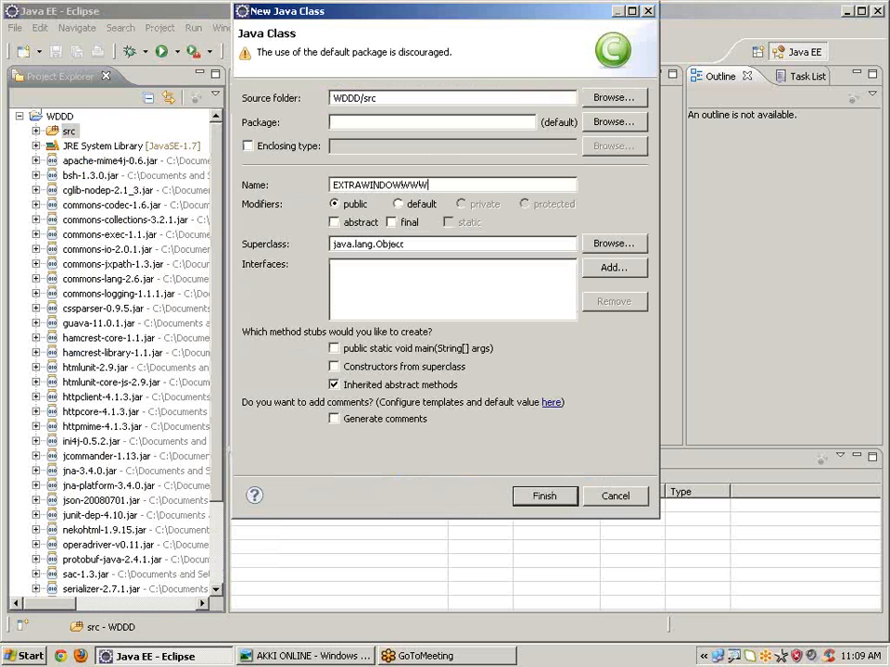
click(333, 348)
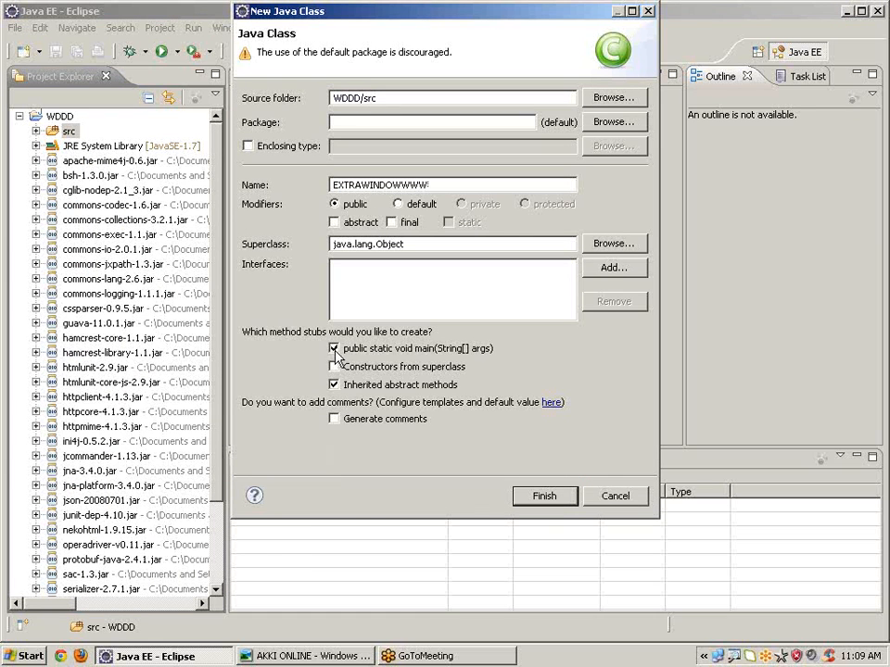
click(545, 496)
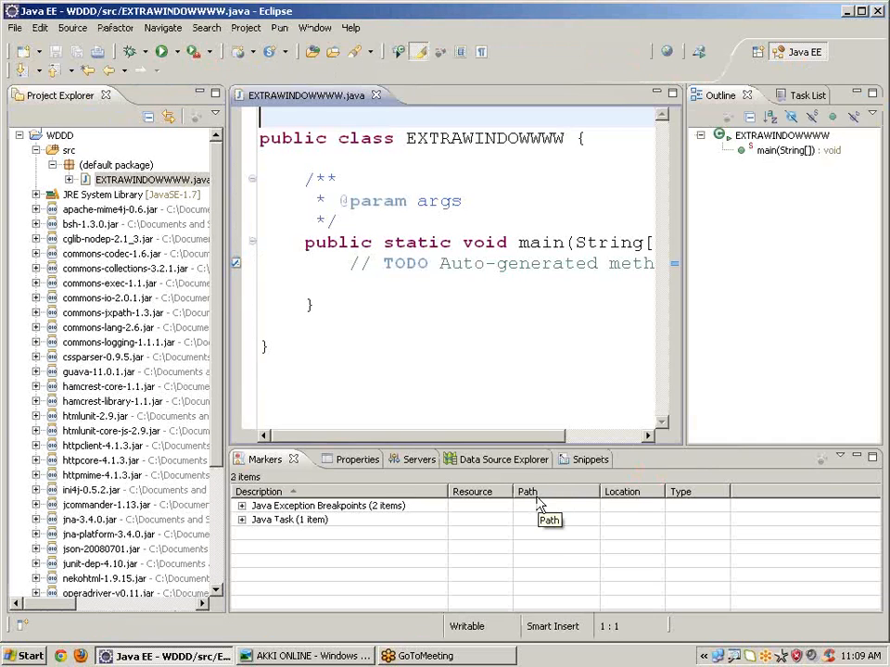
Maximize the editor and write 'webdriver wd=new firefoxdriver();' inside main
double_click(312, 94)
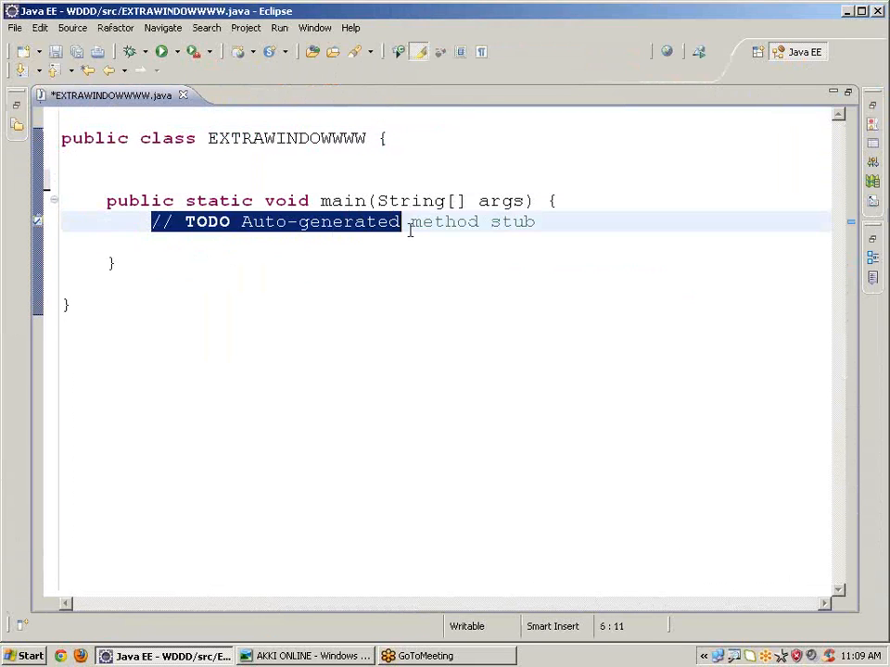
text(web)
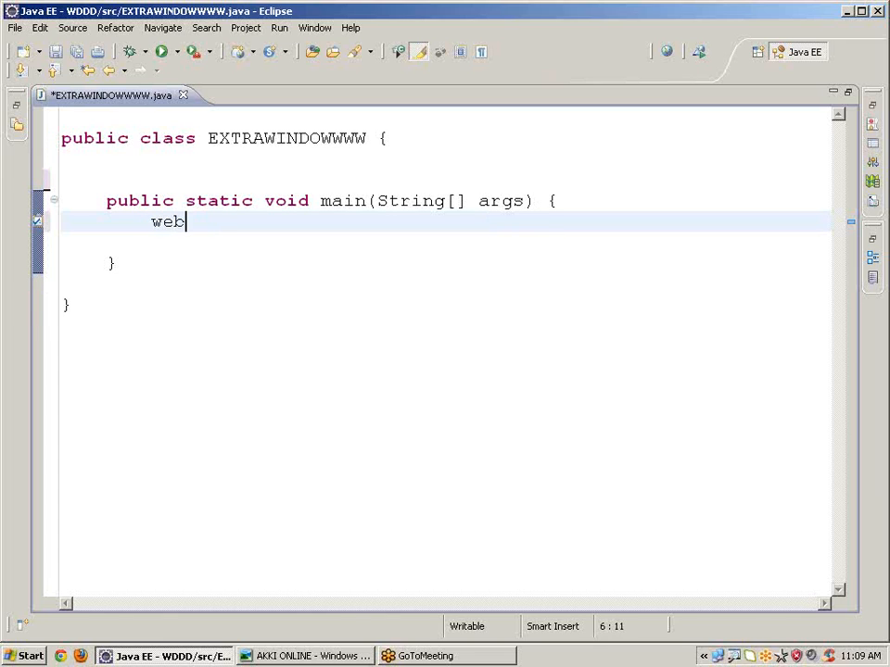
text(driver)
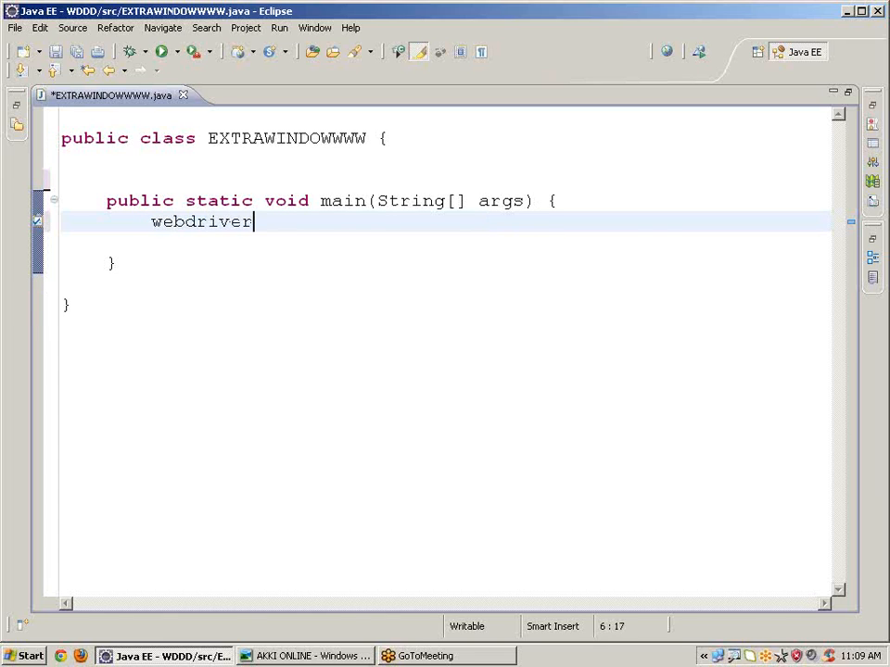
text(wd)
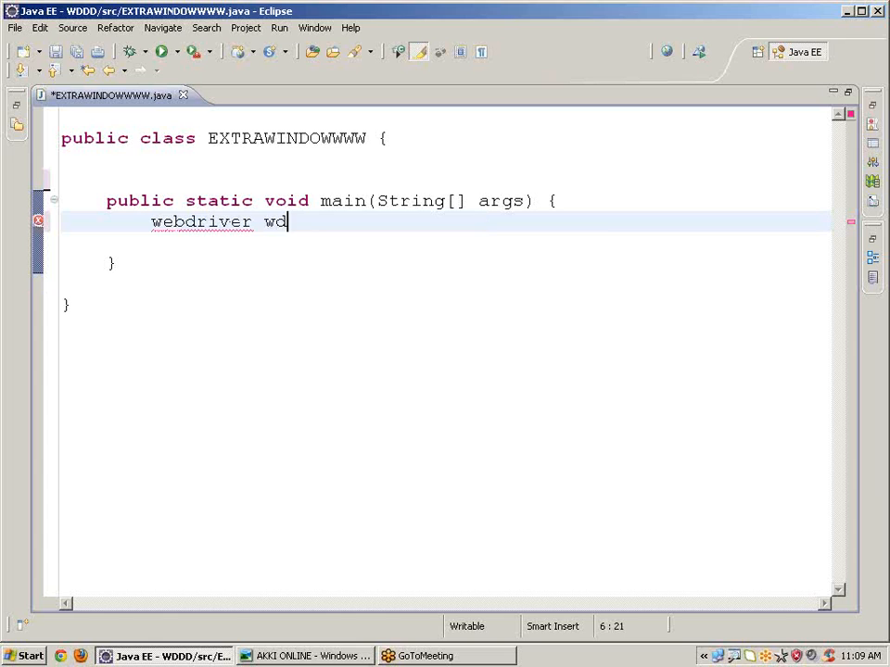
text(=)
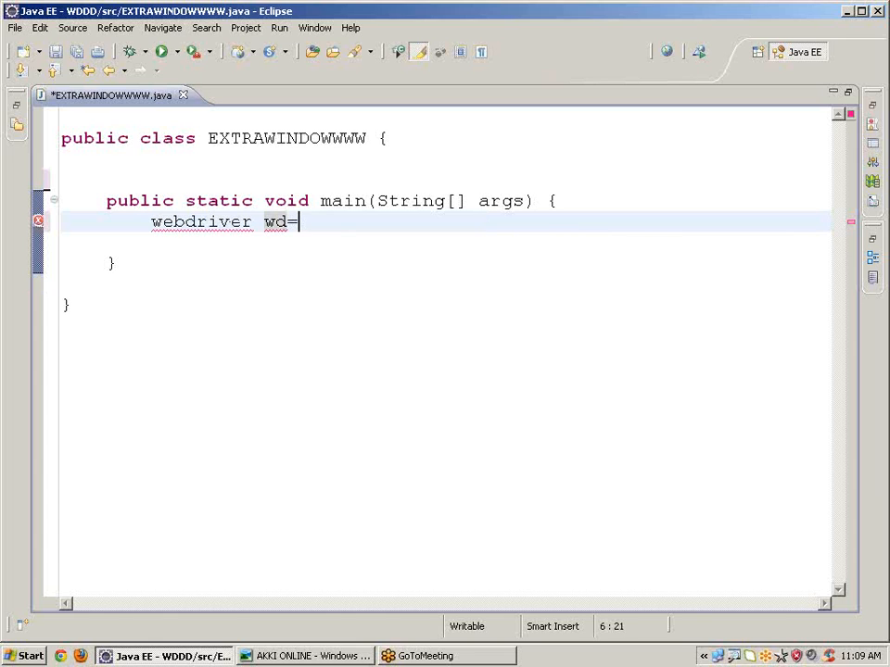
text(new f)
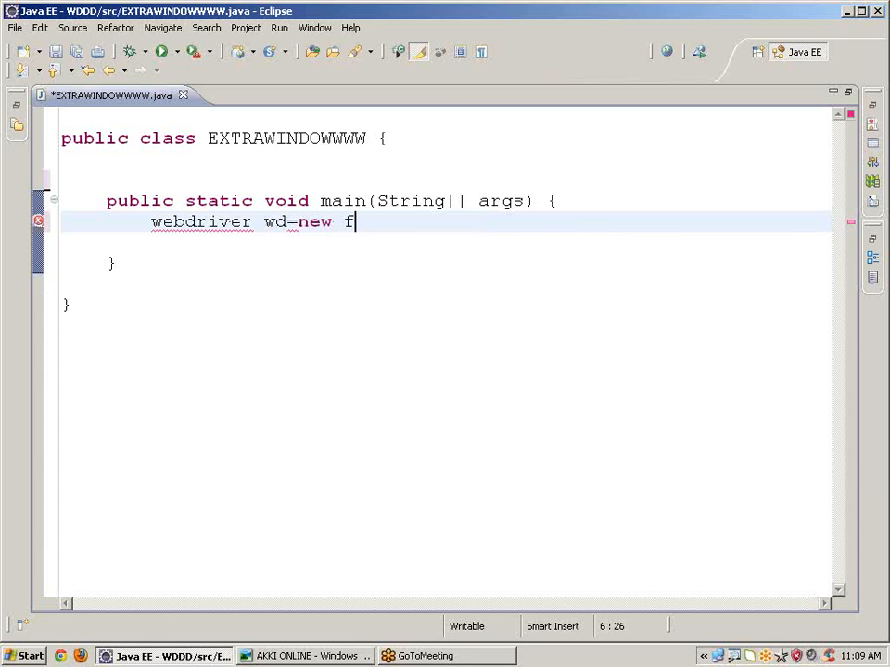
text(irefo)
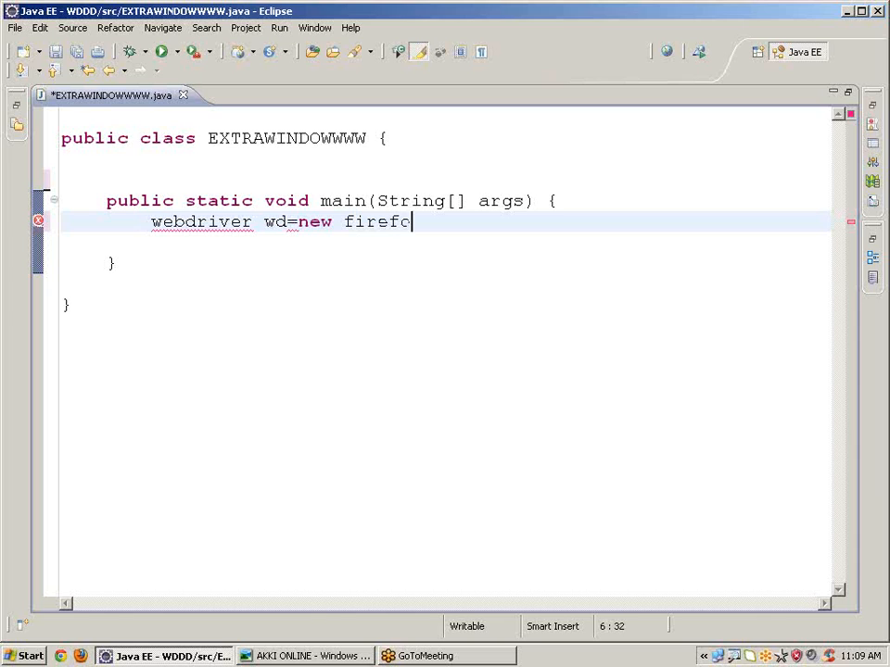
text(xdri)
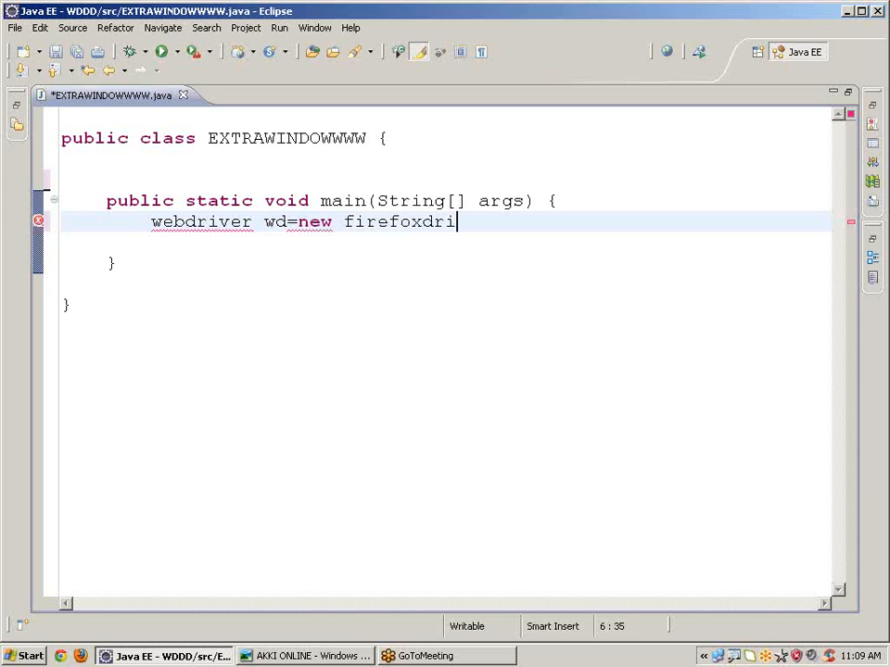
text(ver)
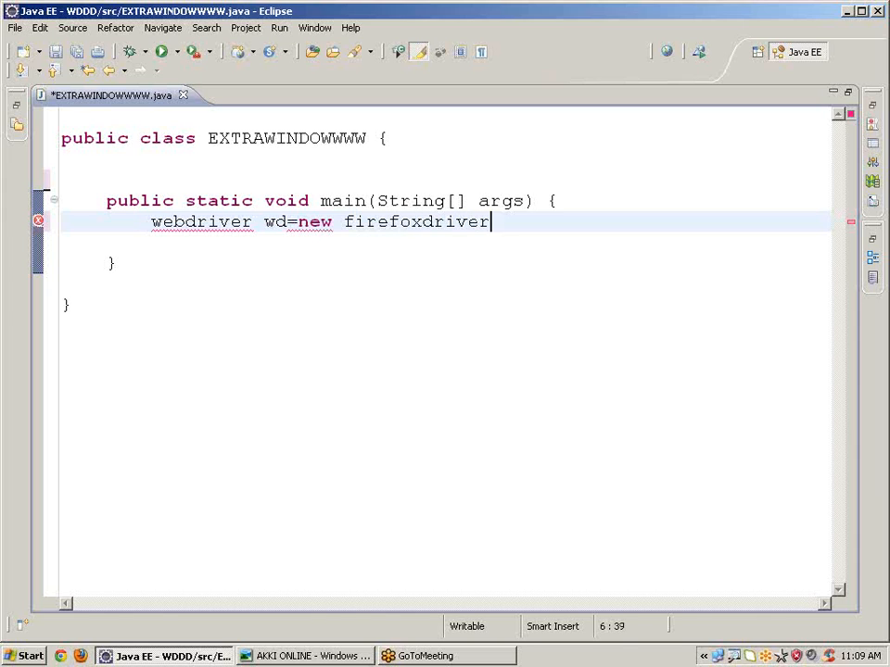
text(())
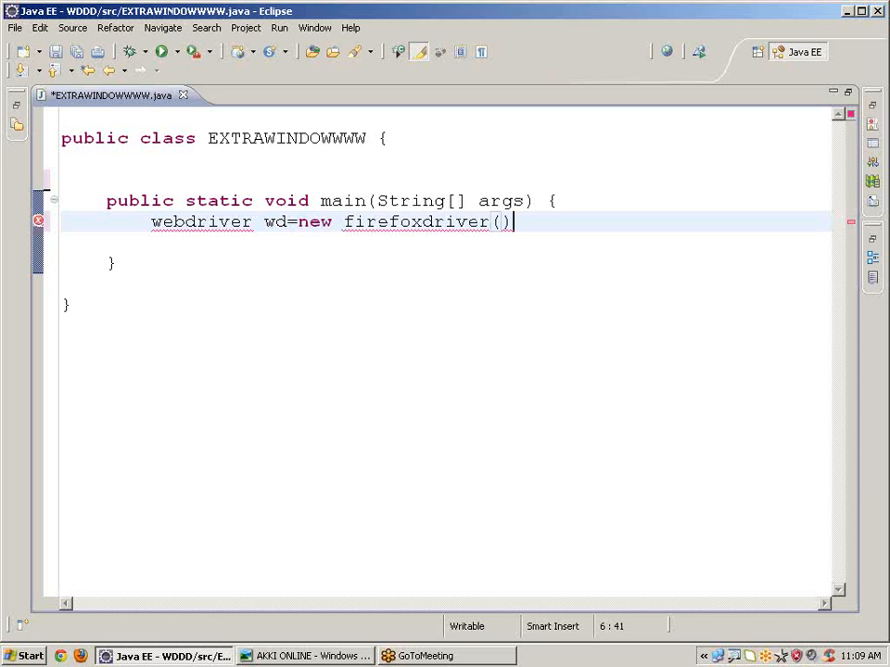
text(;)
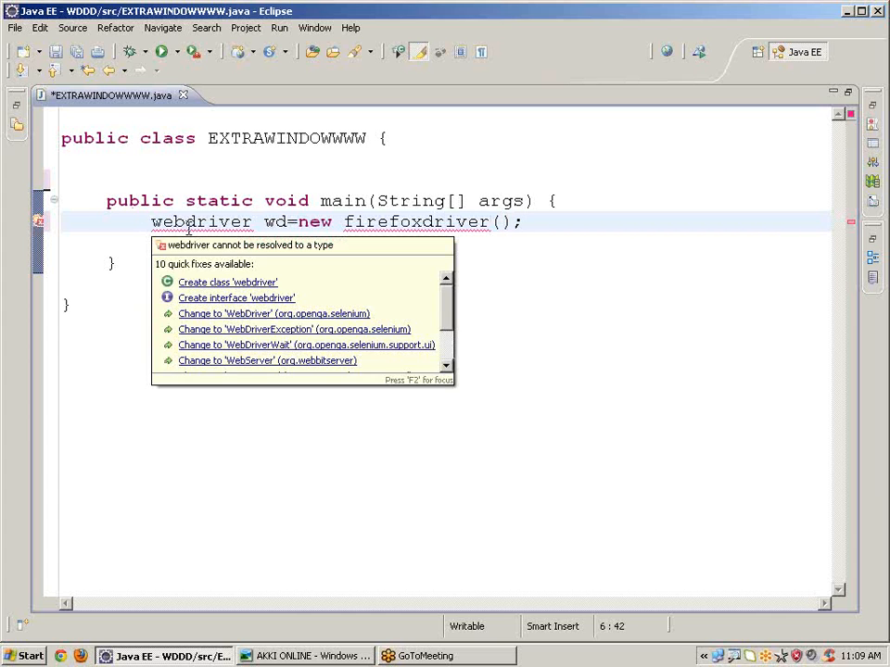
Quick-fix webdriver to Selenium's WebDriver type with its import added
click(274, 313)
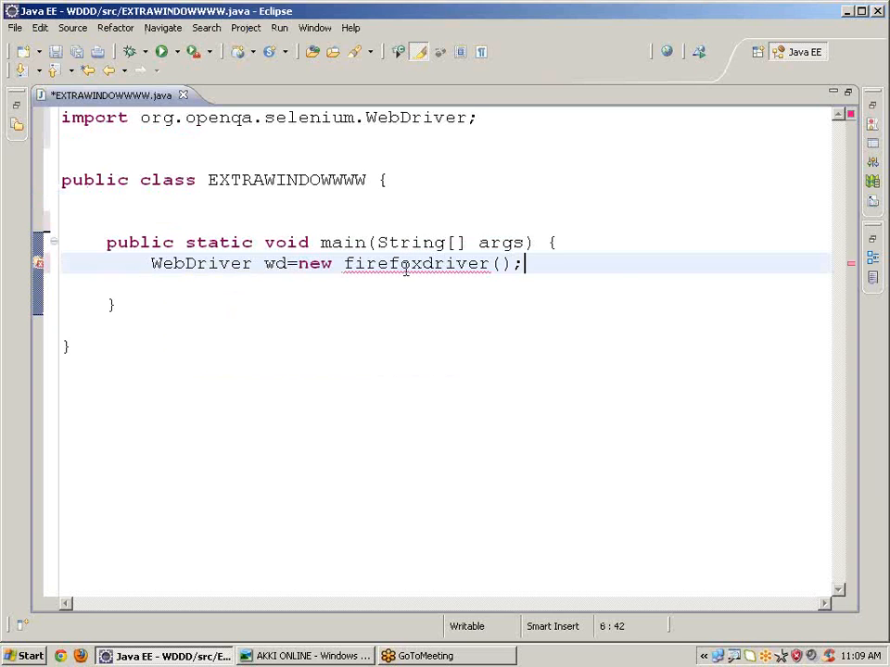
click(406, 267)
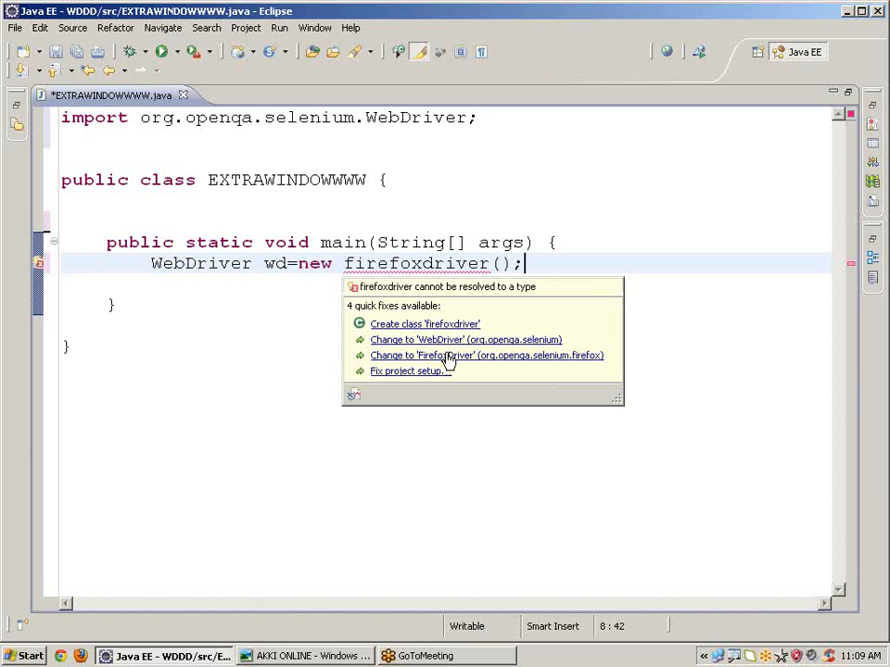
Quick-fix to FirefoxDriver, then add the line wd.get("http:google.com");
click(490, 356)
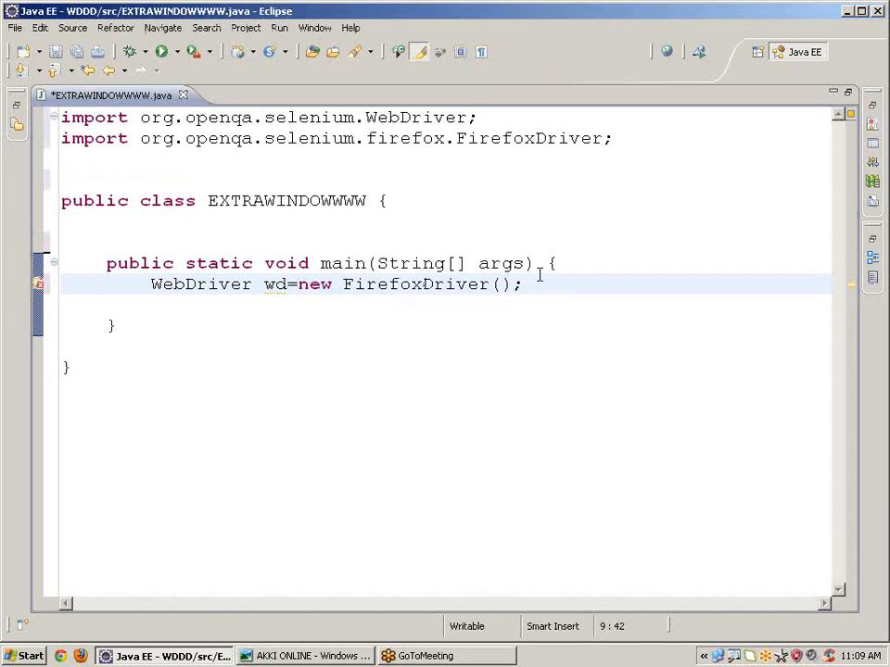
text(wd)
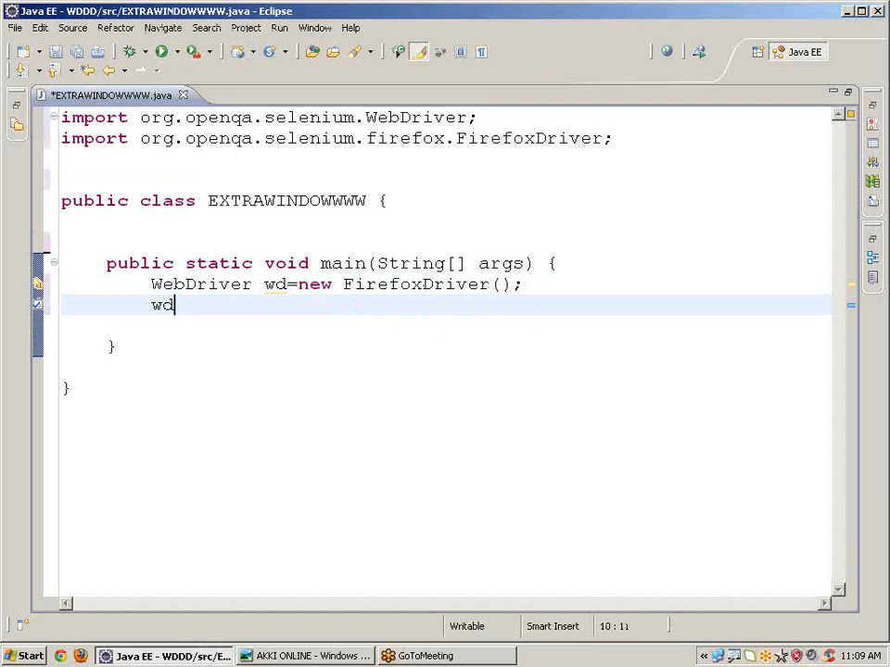
text(.get(")
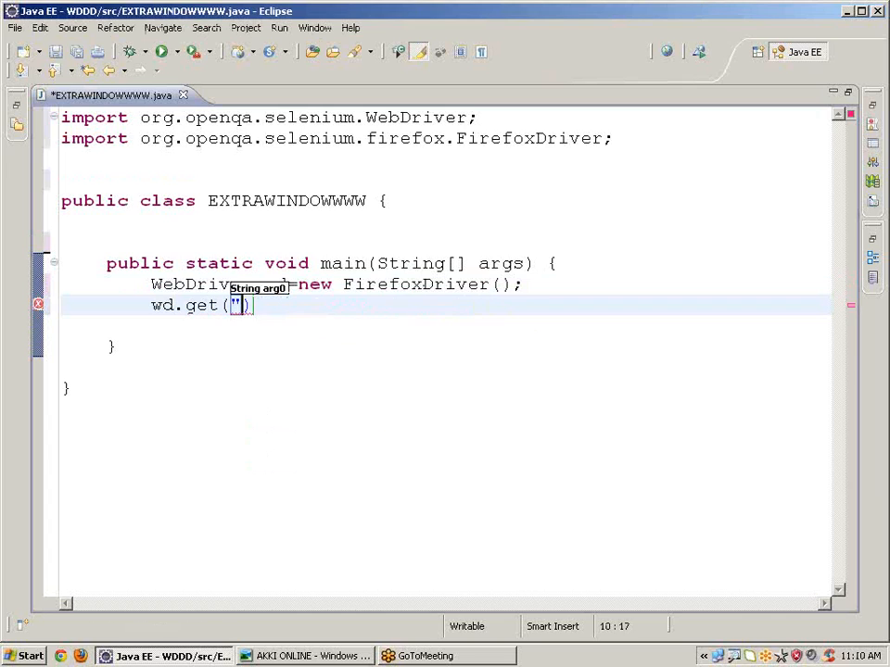
text(http)
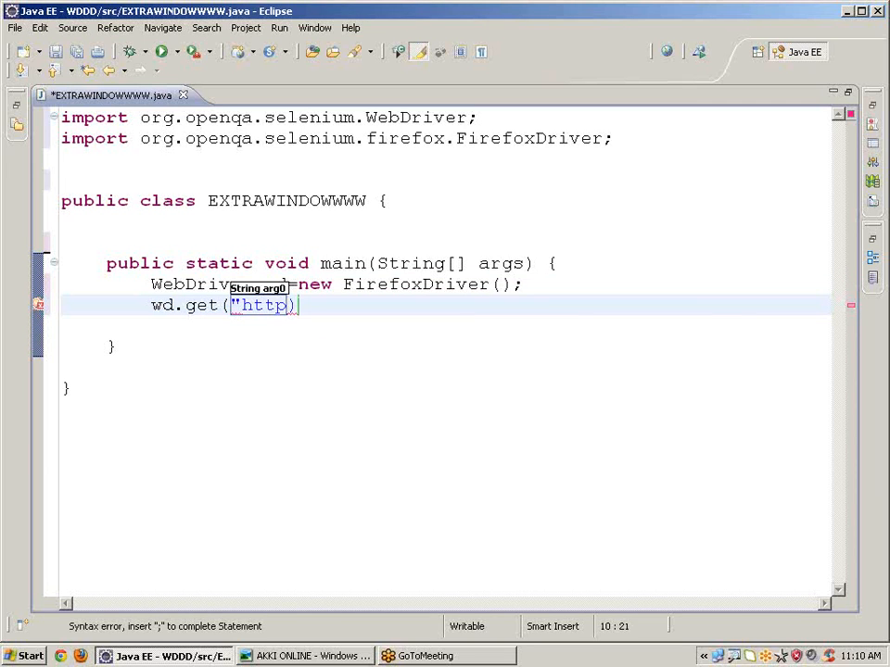
text(:g)
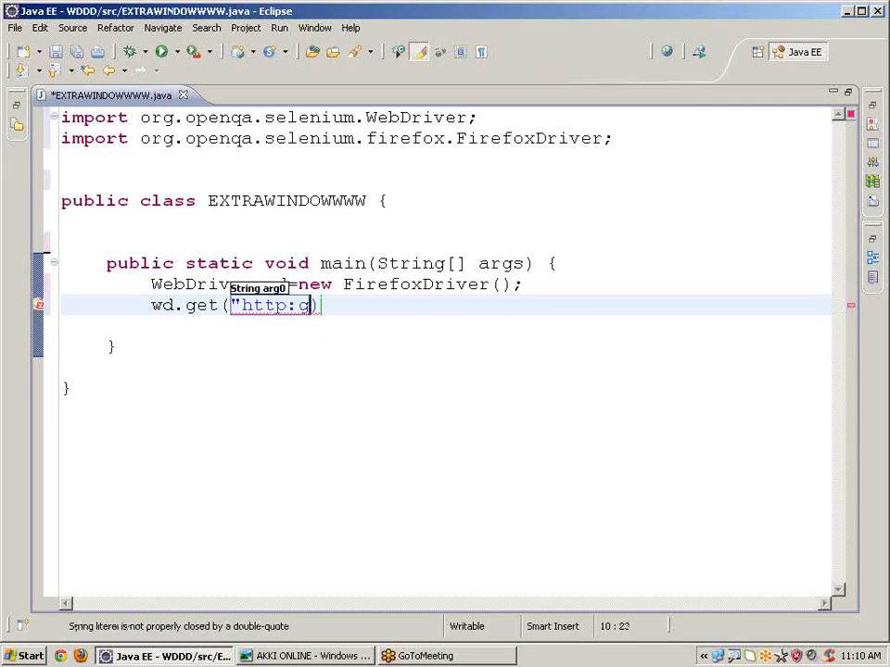
text(oogle)
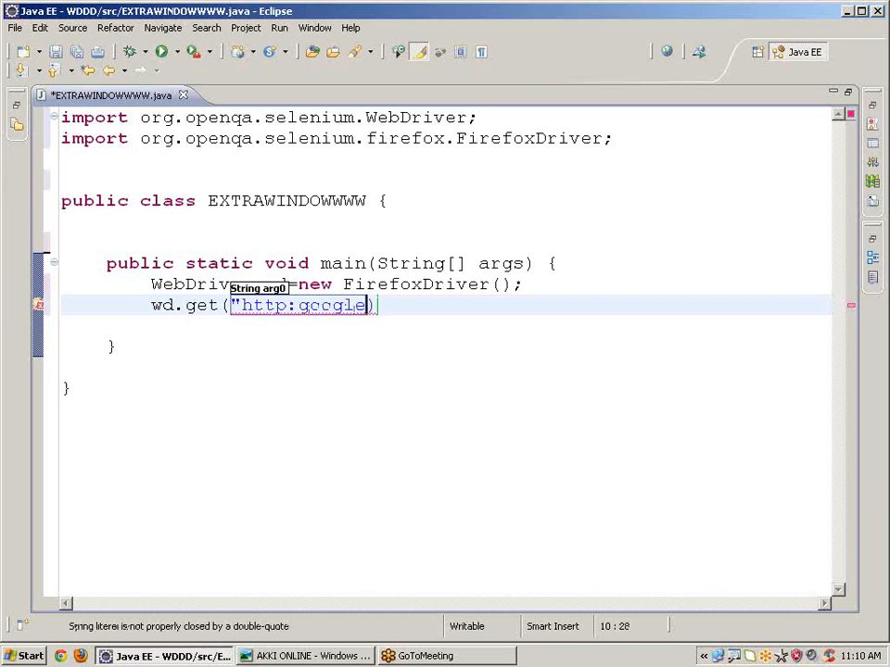
text(.com)
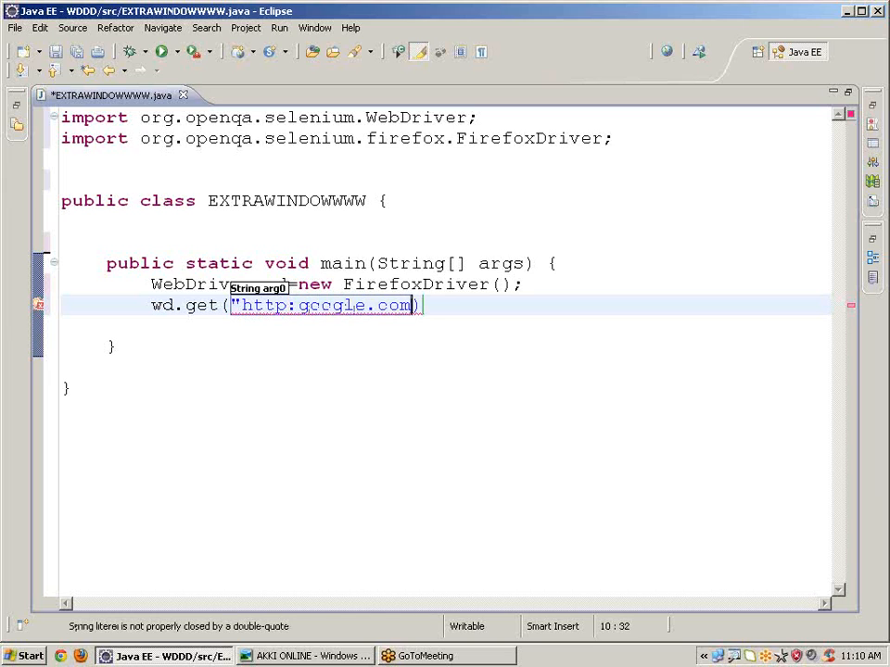
text(")
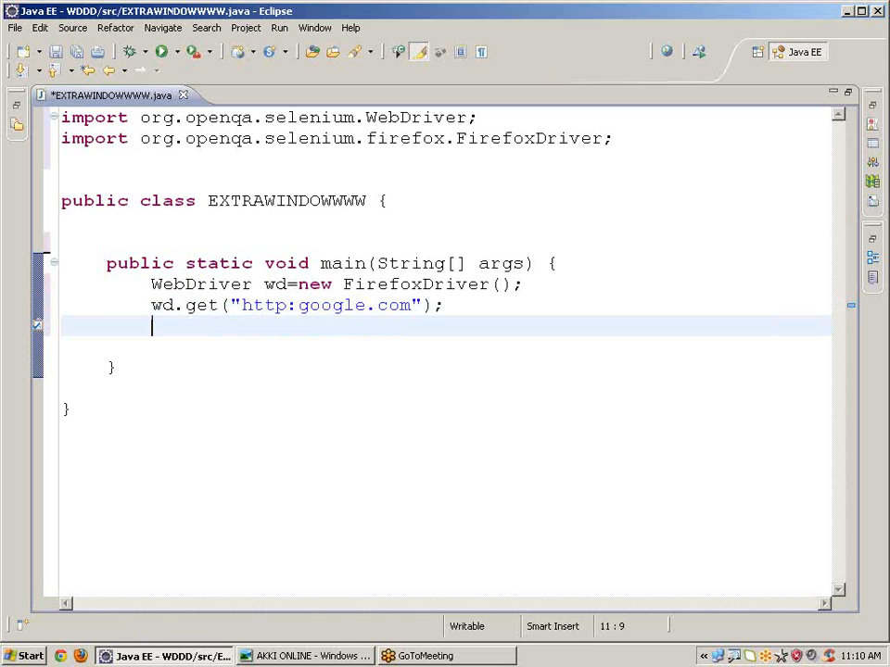
Write wd.findElement(By.cssSelector("body")).sendKeys(Keys.CONTROL+"t"); to open a new tab
text(w)
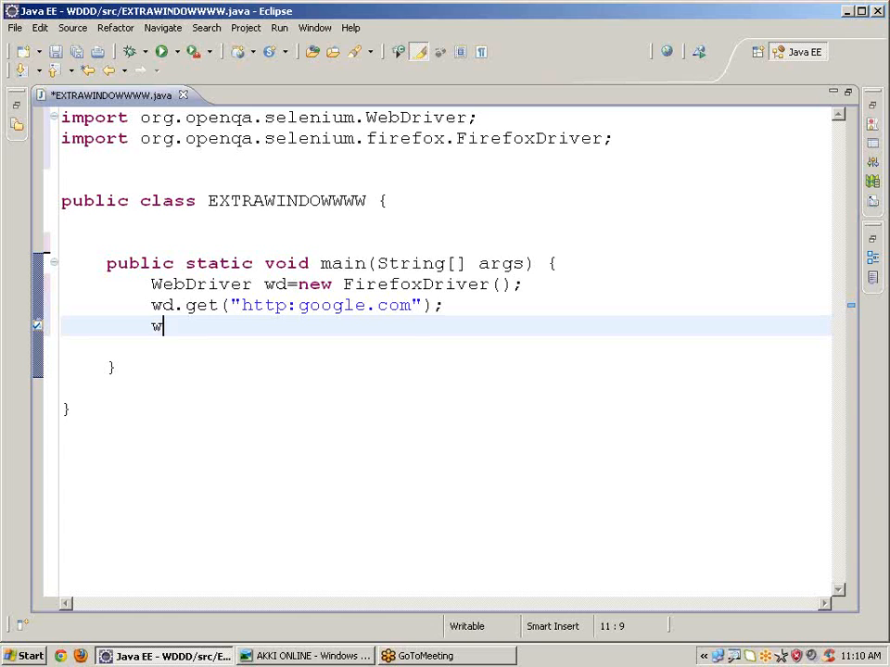
text(d.findElement(arg0)
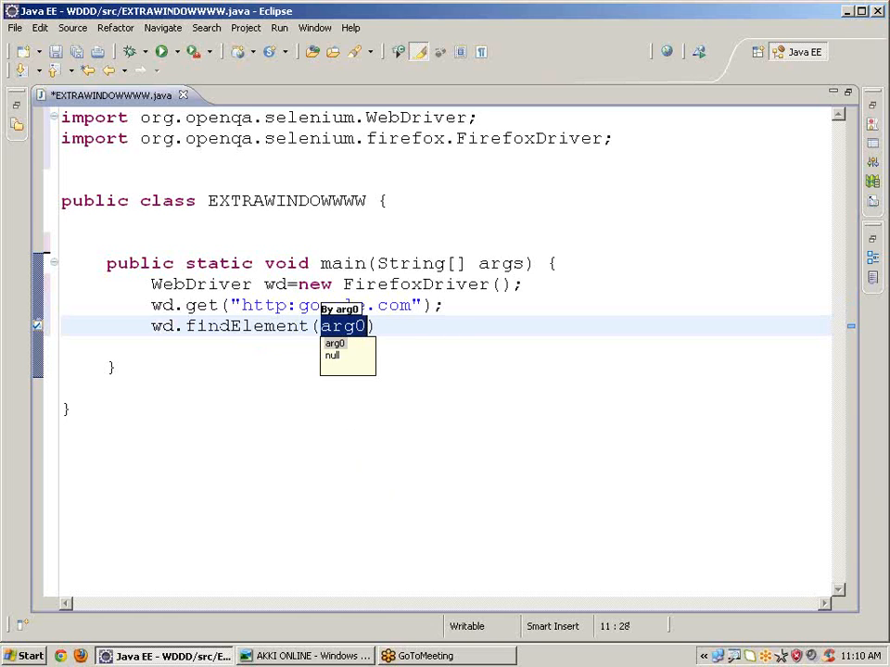
text(by)
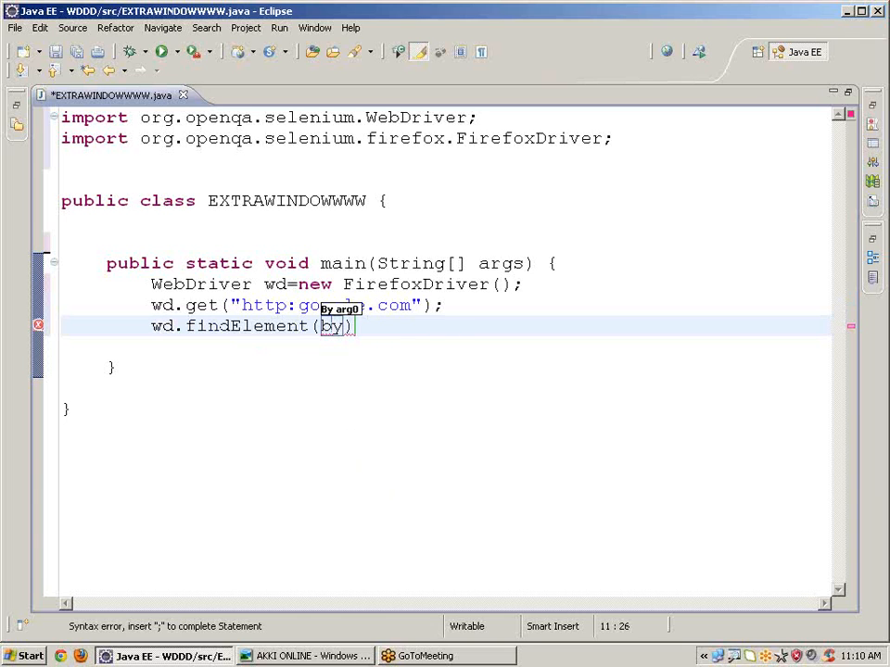
text(.cssSelector(selector)
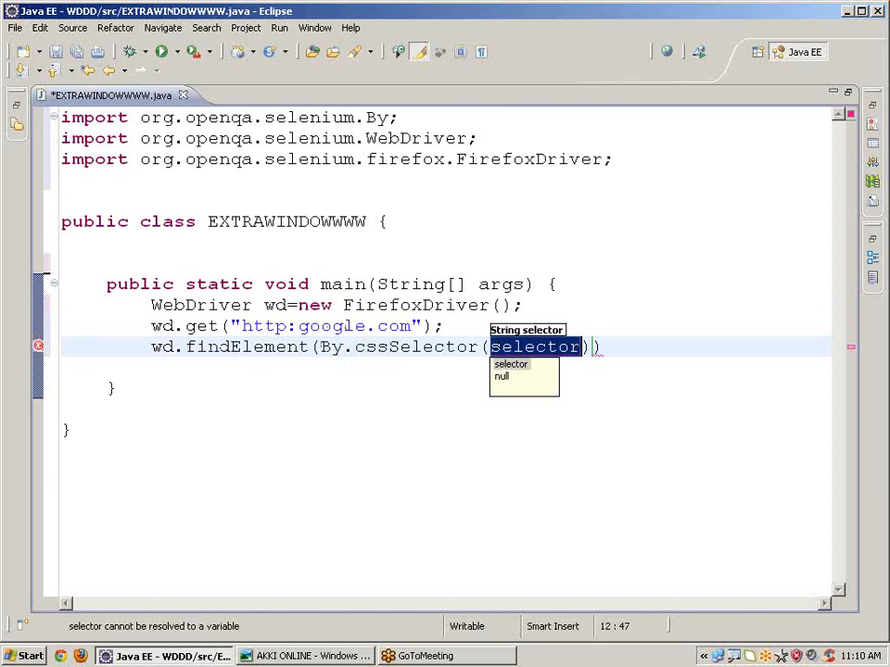
text("body")
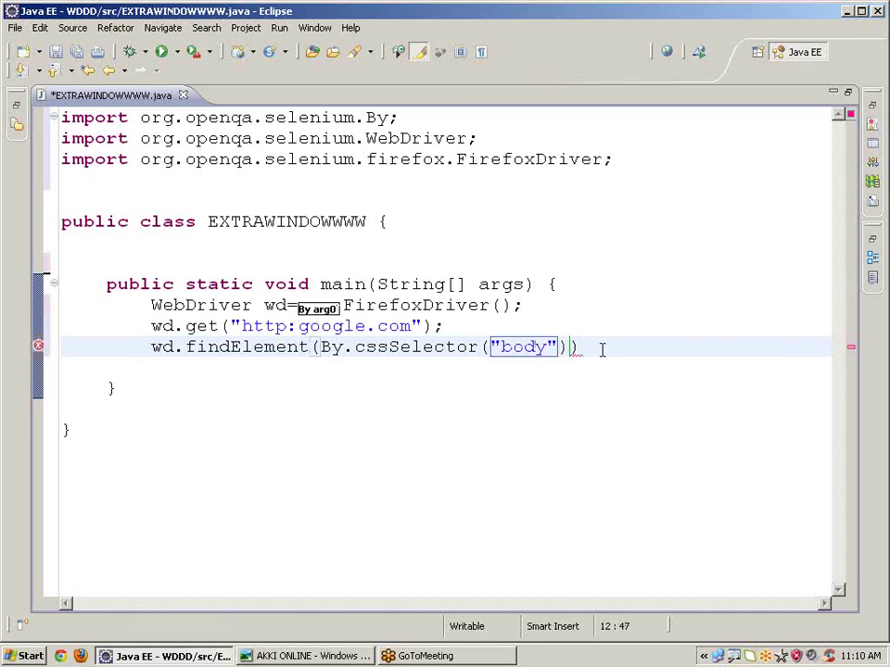
text(.sendKeys(arg0)
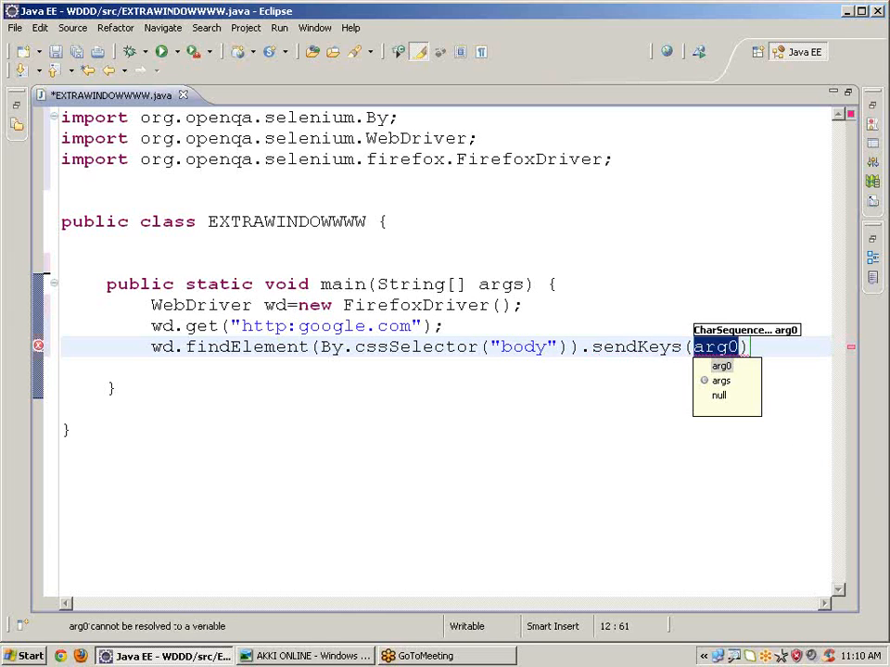
text(keys)
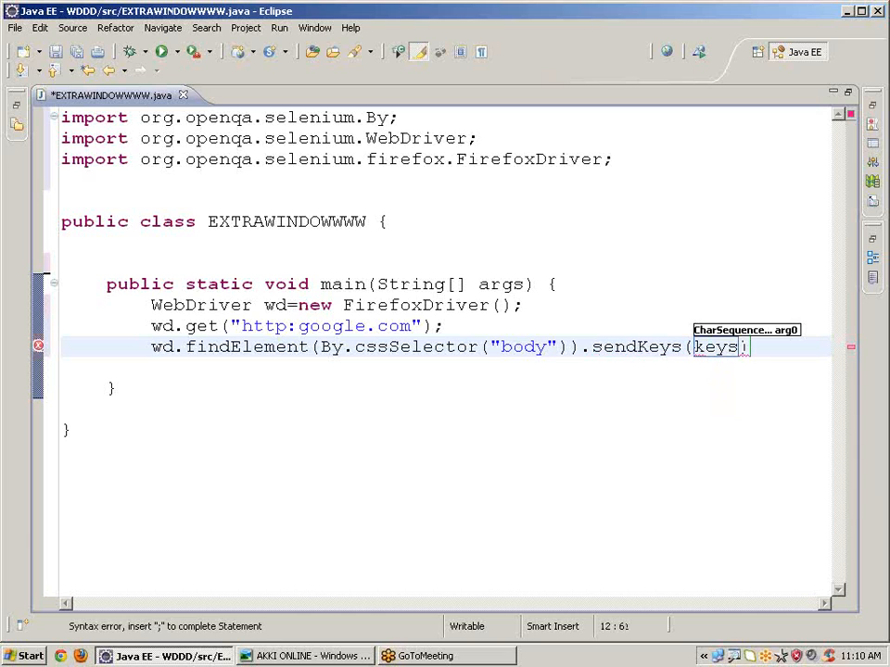
text(.c)
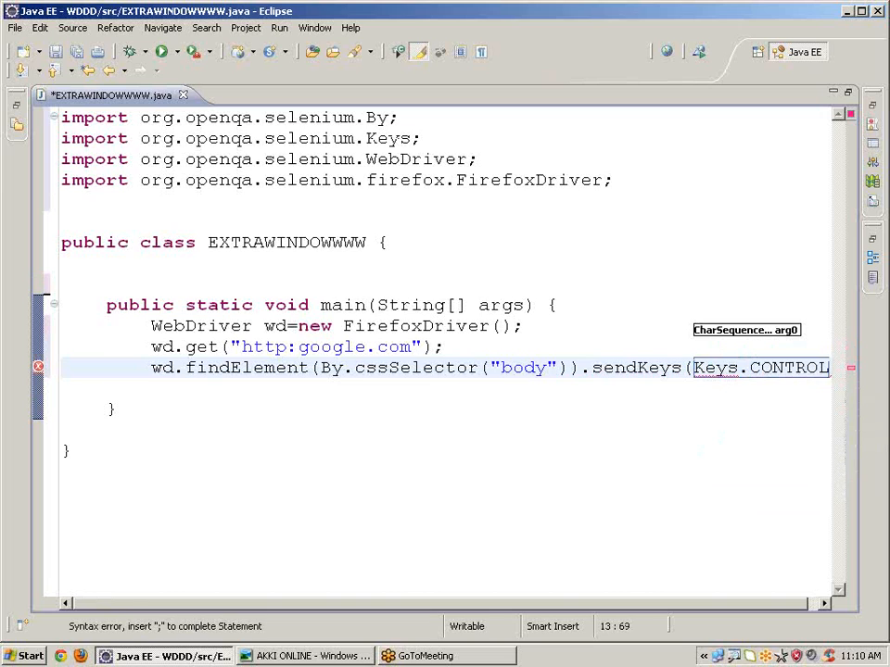
text(+)
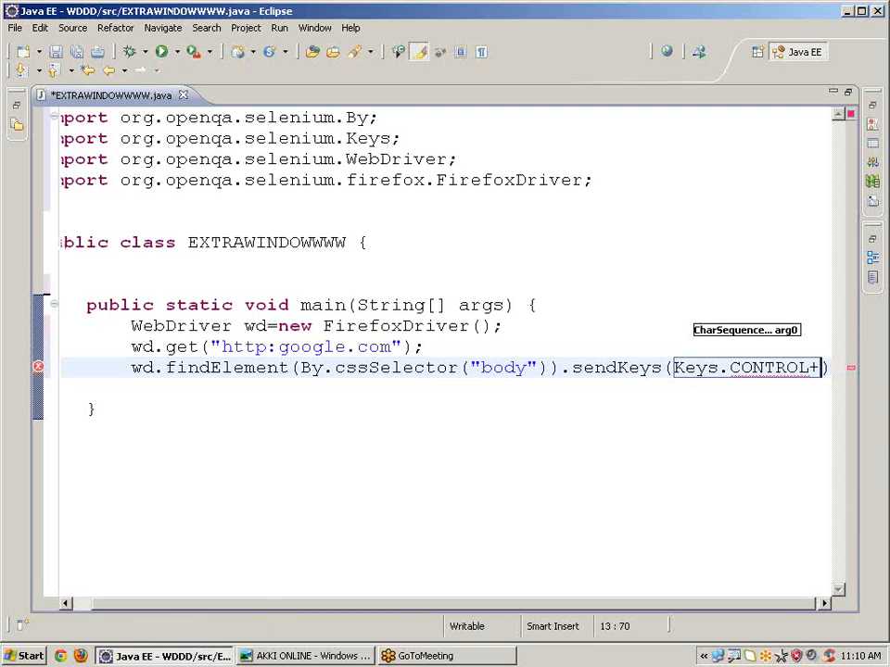
text(")
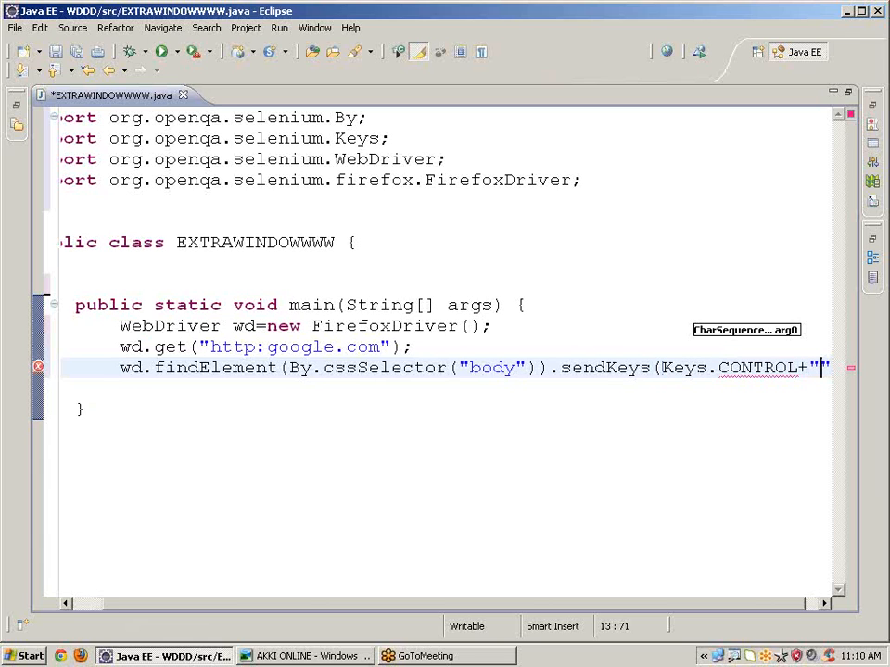
text(t)
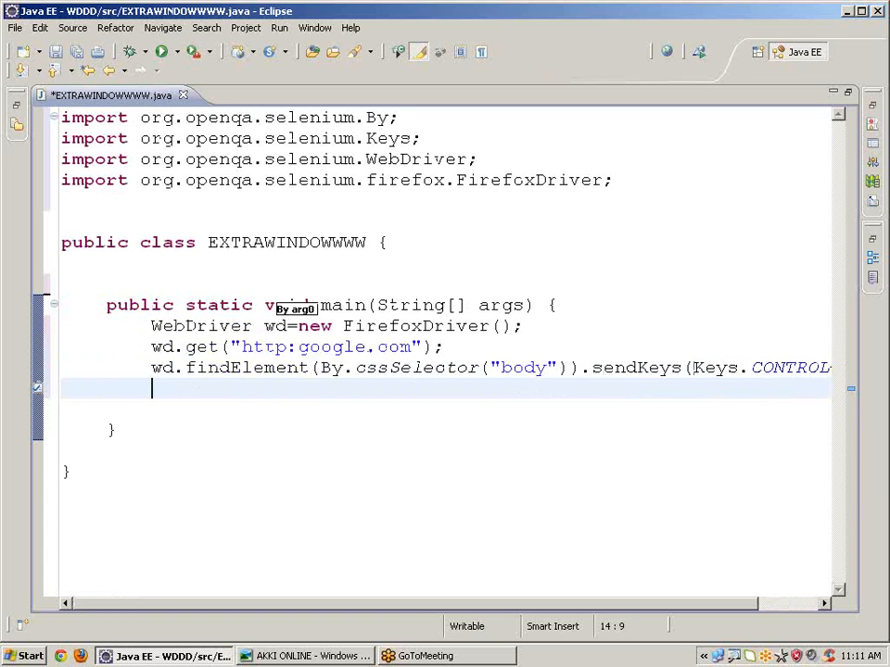
Add the line wd.get("http:facebook.com"); after the new-tab statement
text(wd.)
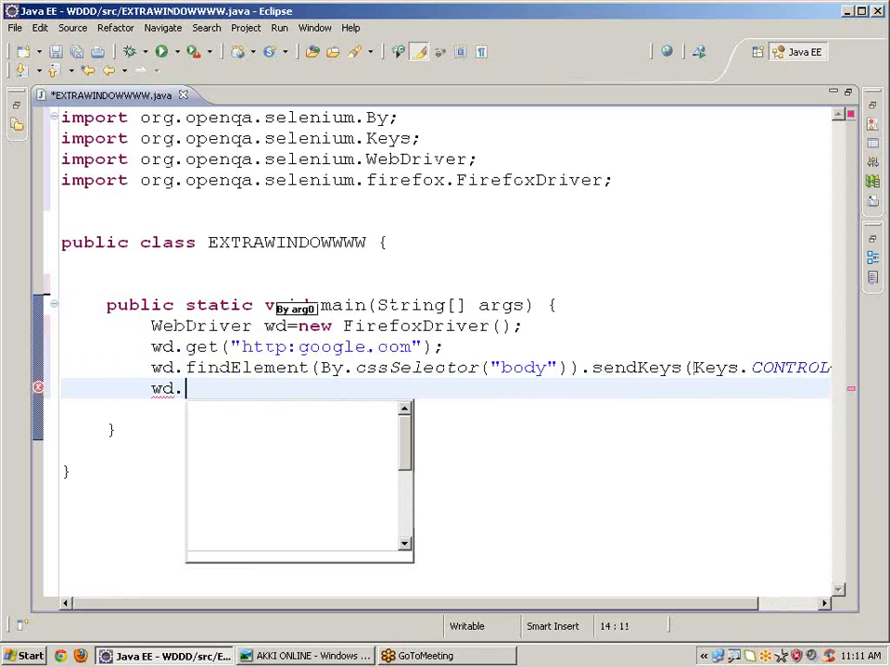
text(get(arg0)
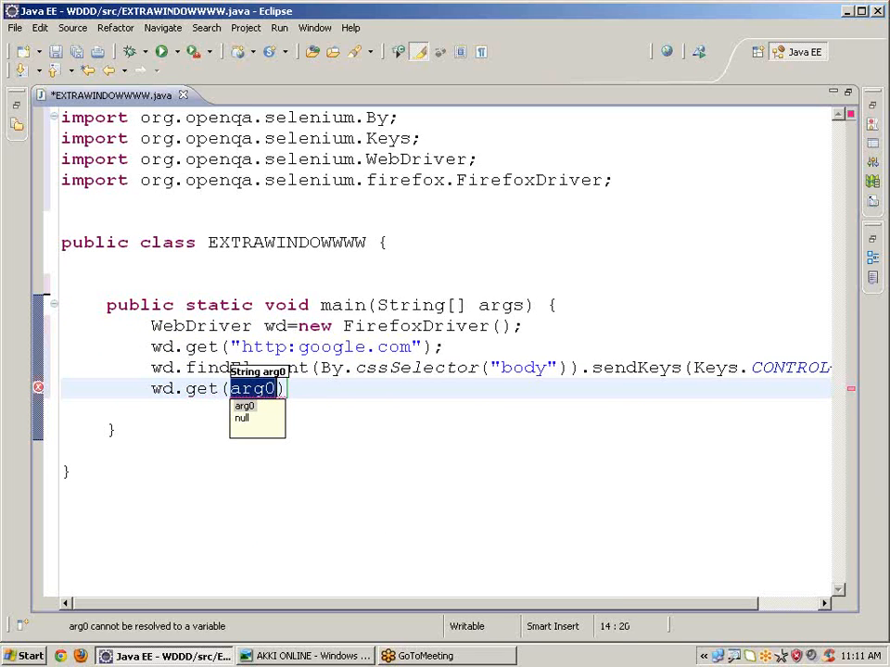
text(http)
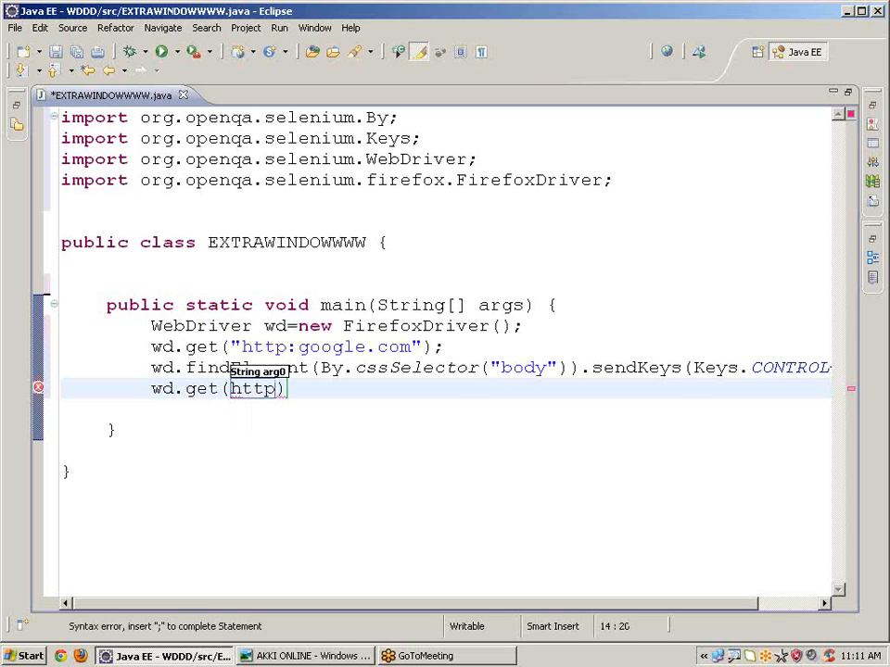
text(:)
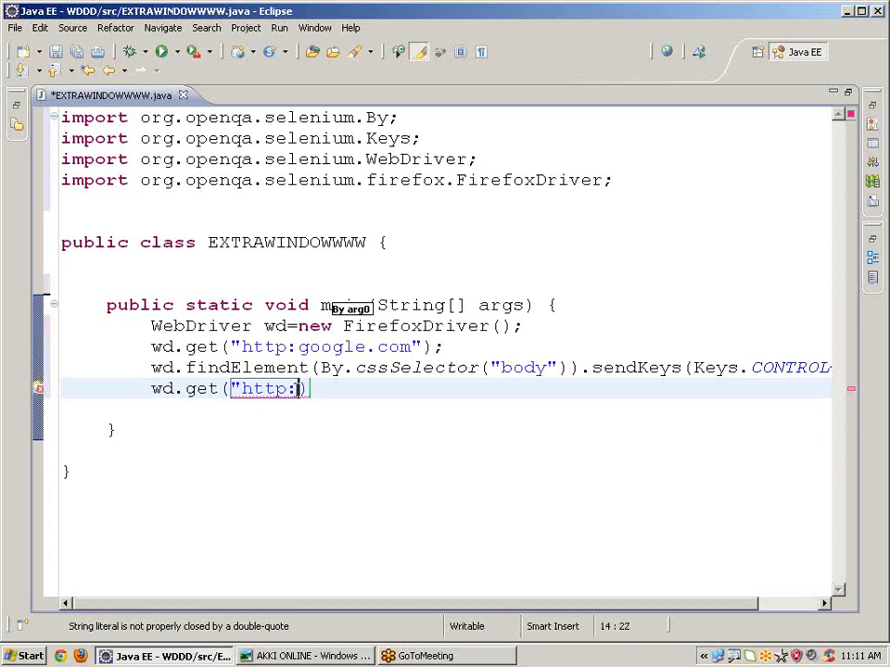
text(facebook.)
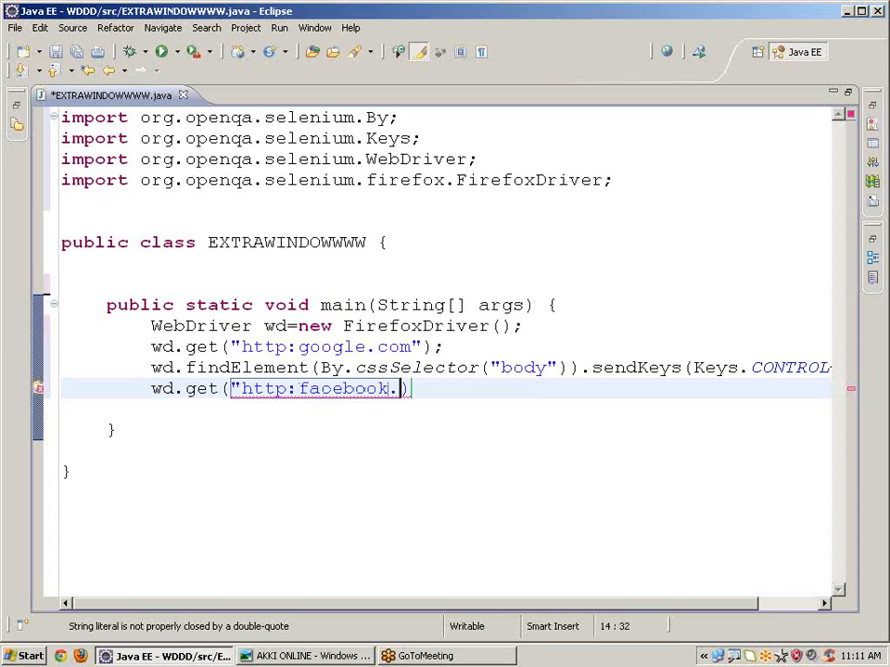
text(com)
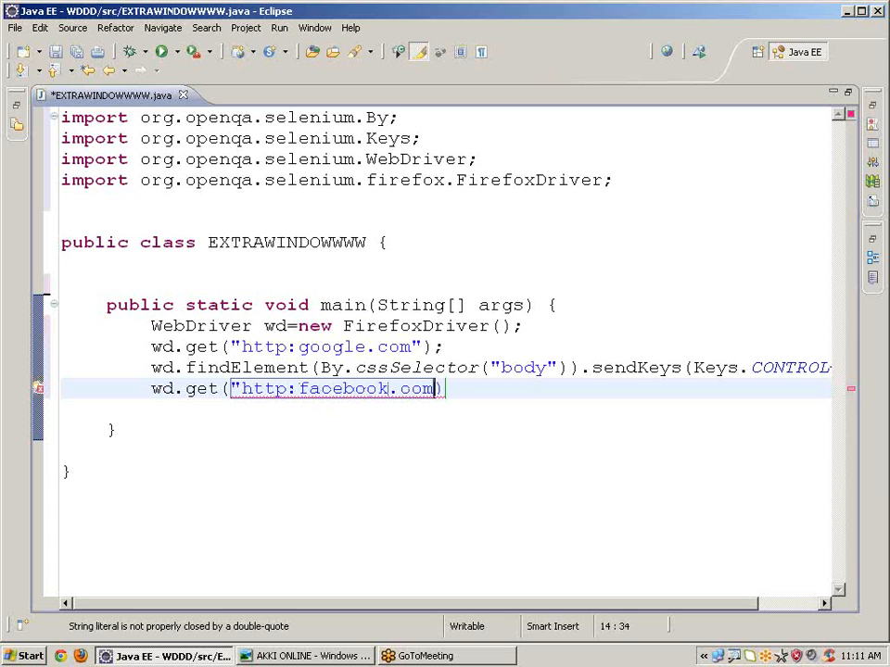
text(")
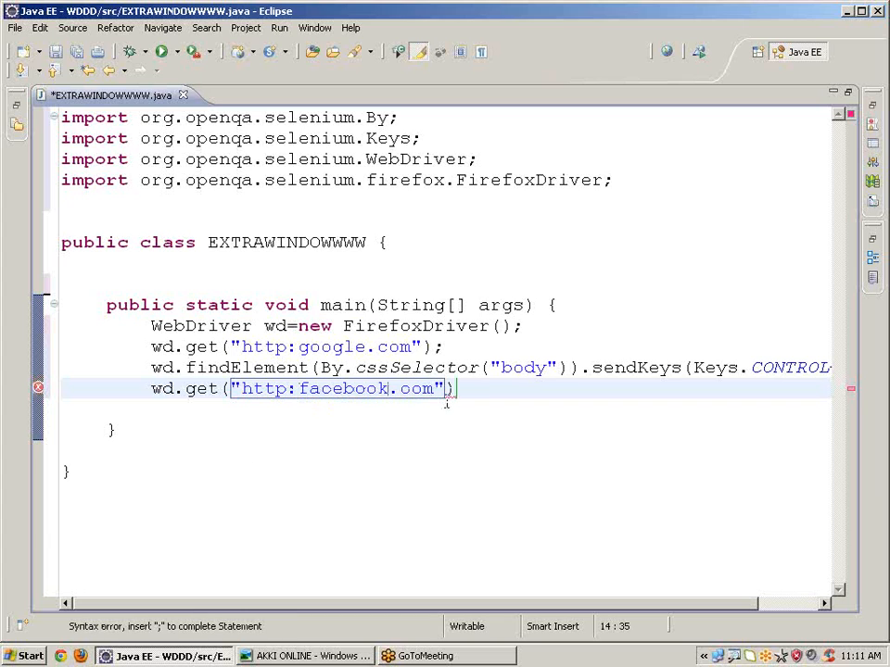
text(;)
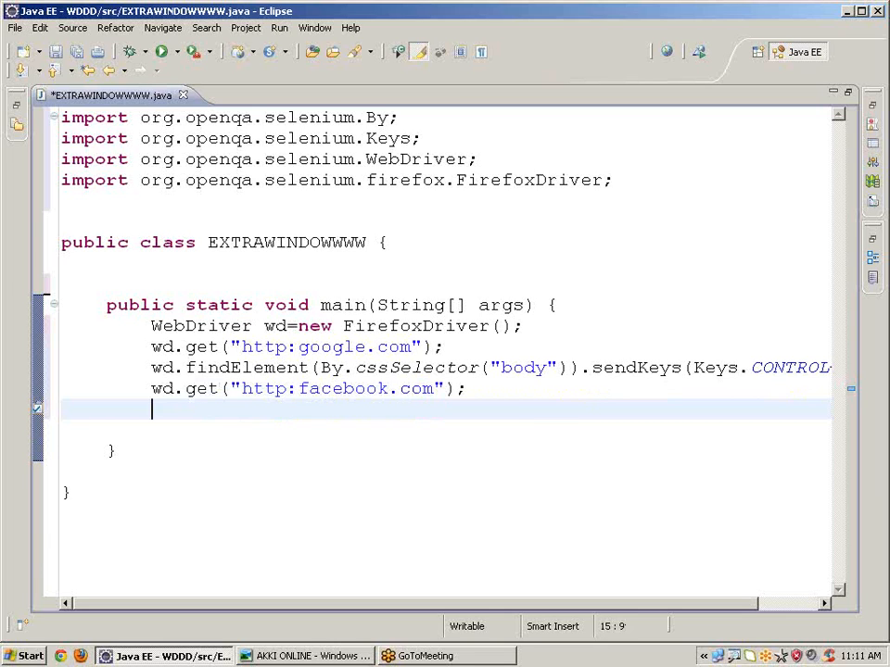
Start a try block containing Thread.sleep(2000);
text(tr)
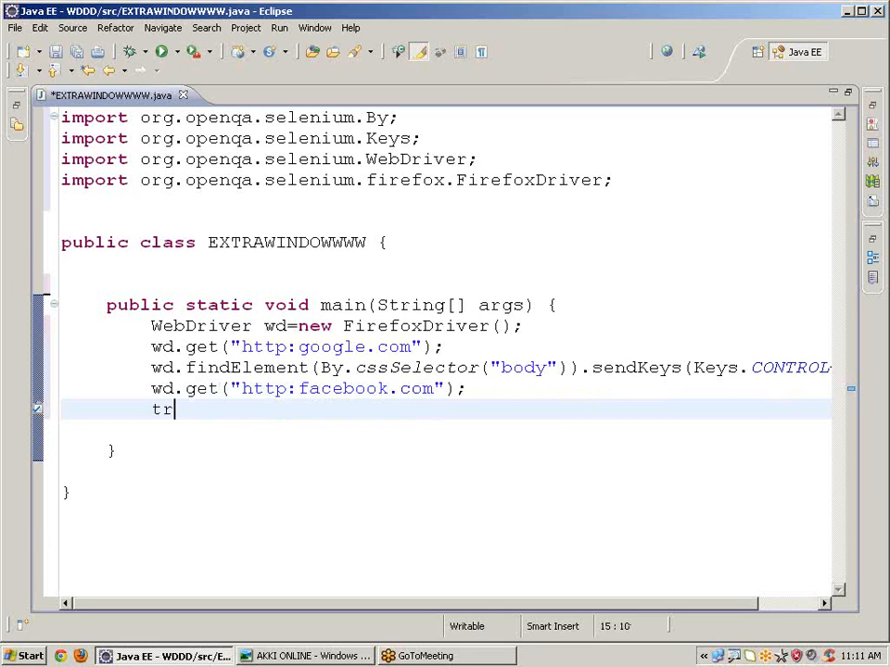
text(y)
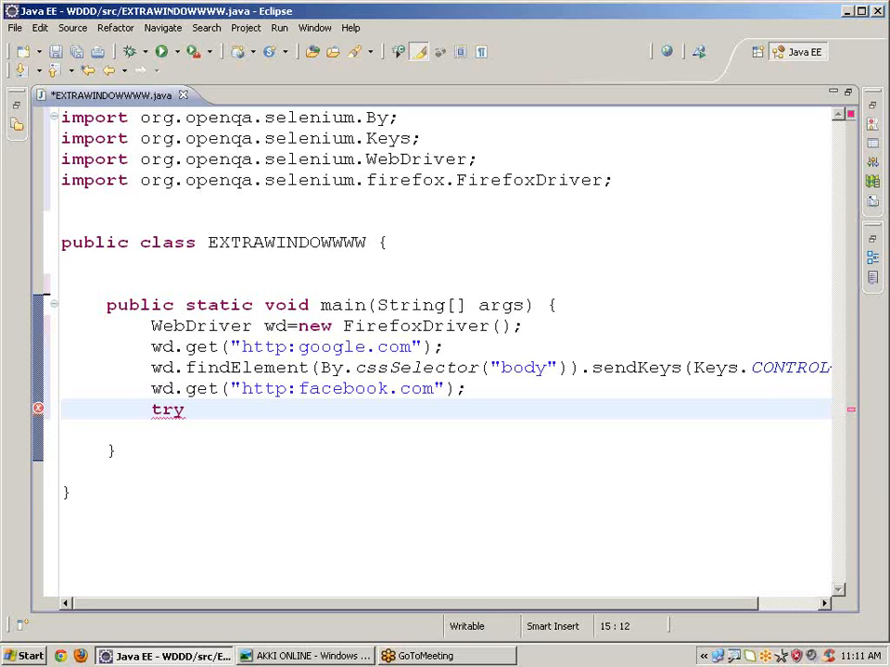
text({)
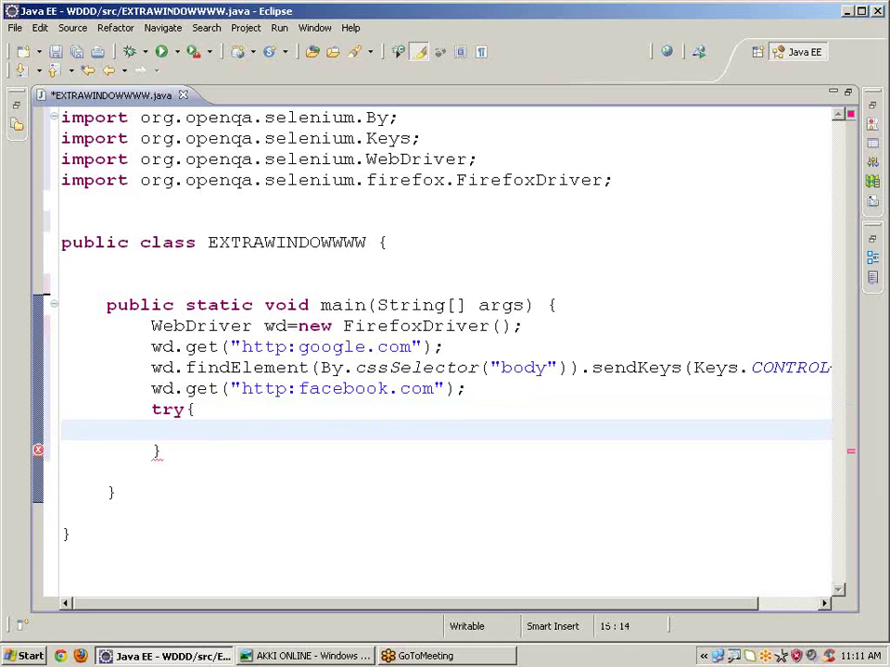
text(thre)
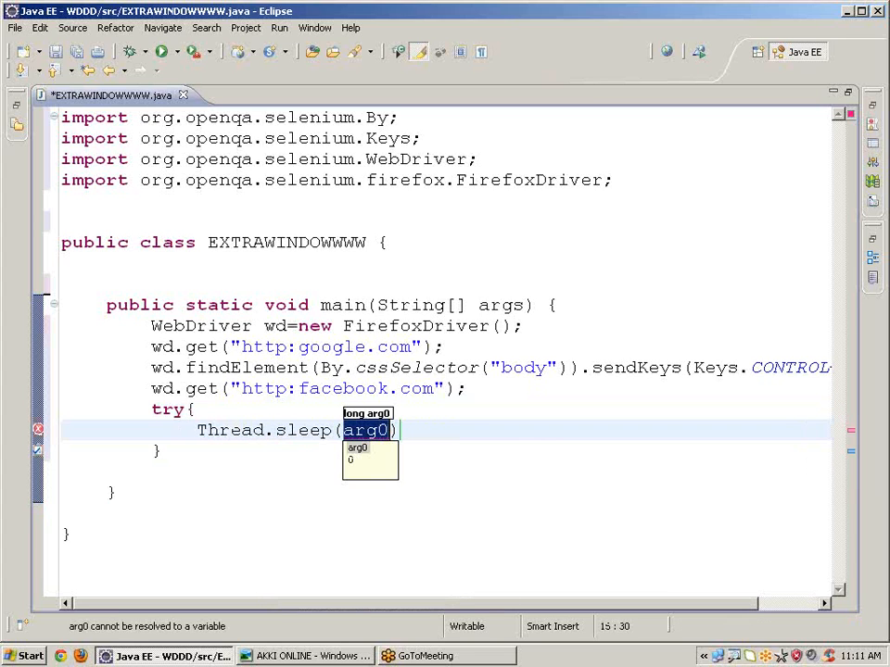
text(2000)
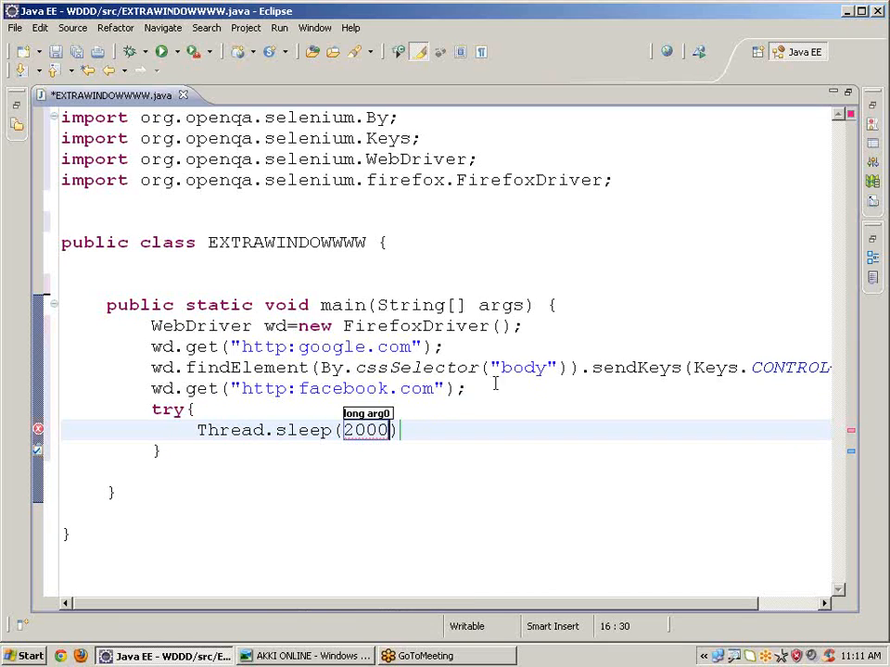
text(;)
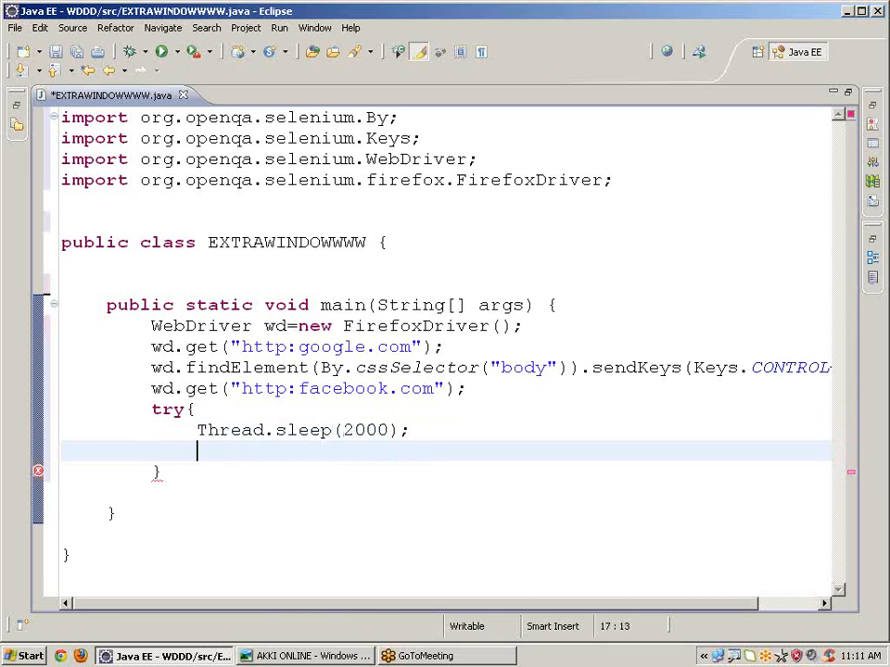
Write wd.findElement(By.cssSelector("body")).sendKeys(Keys.CONTROL+"w"); in the try block to close the tab
text(w)
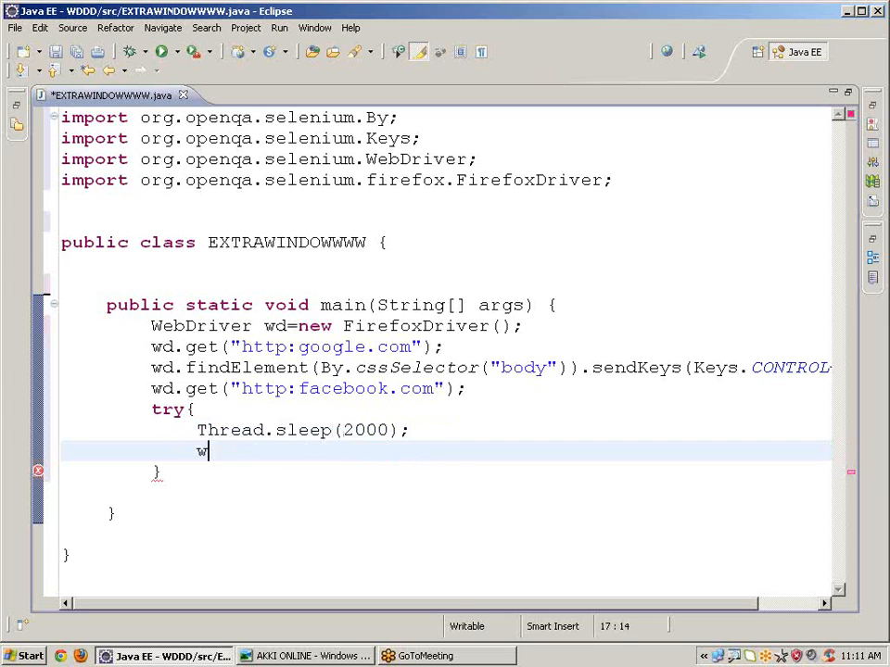
text(d.f)
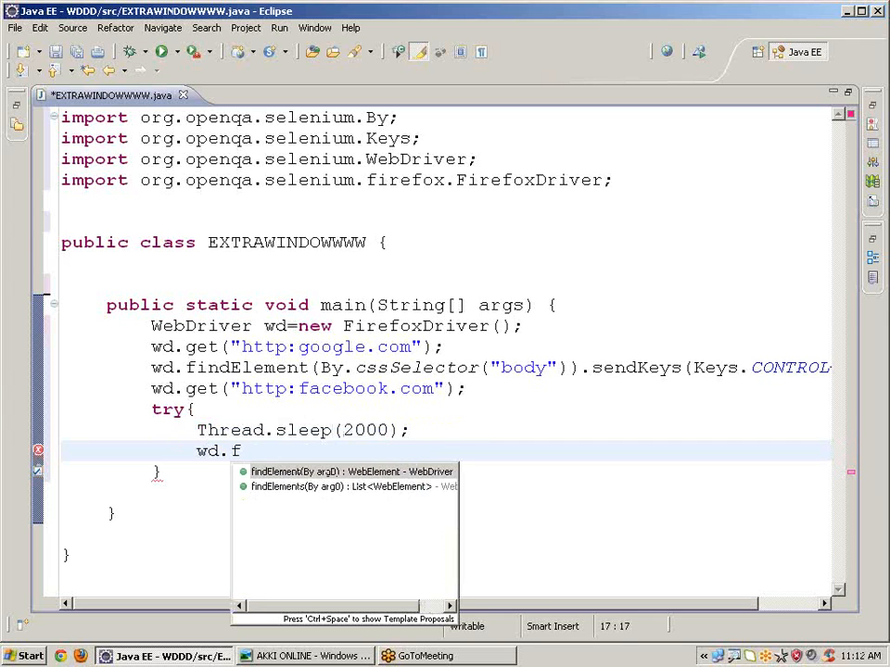
click(344, 471)
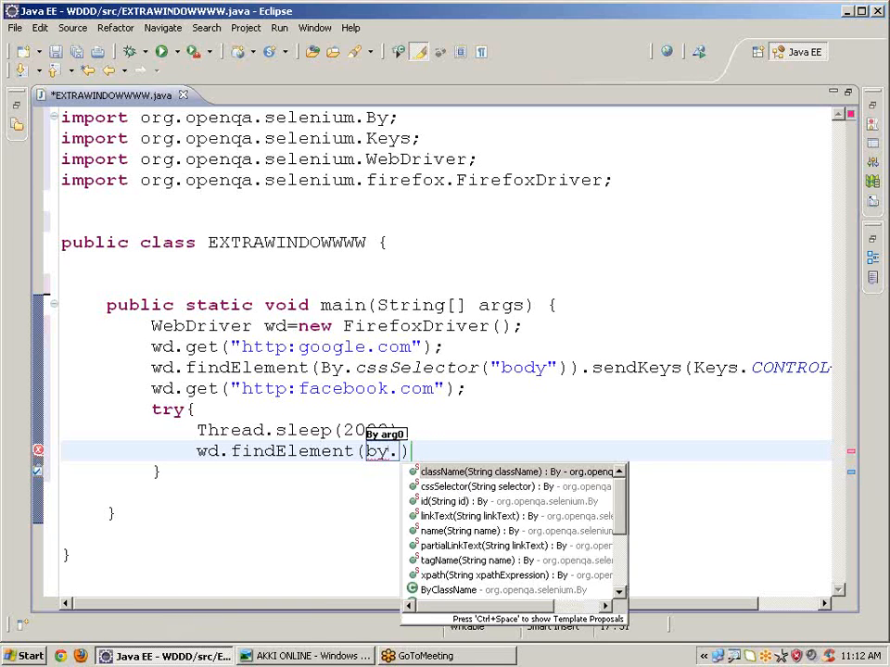
text(cssSelector(")
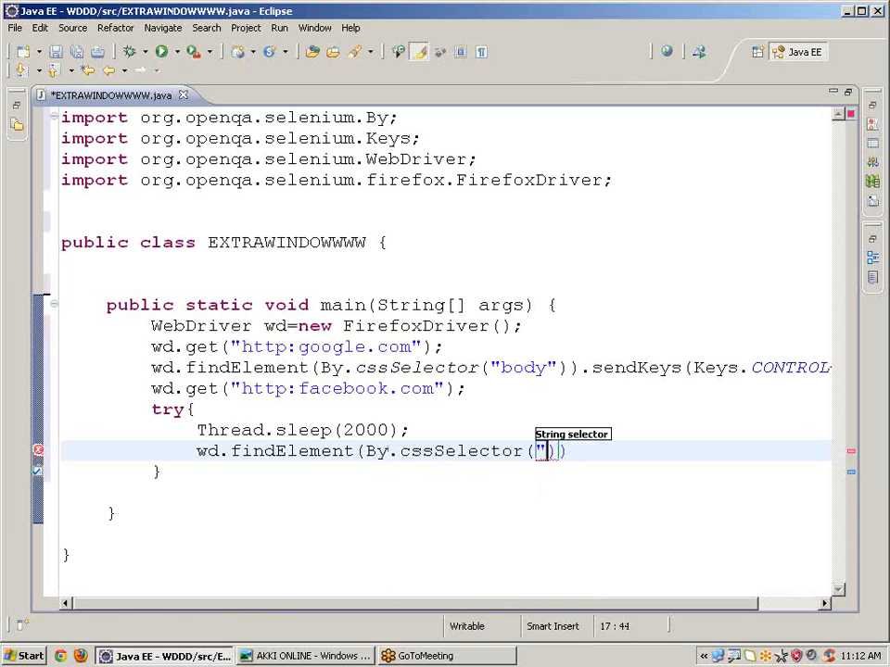
text(bod)
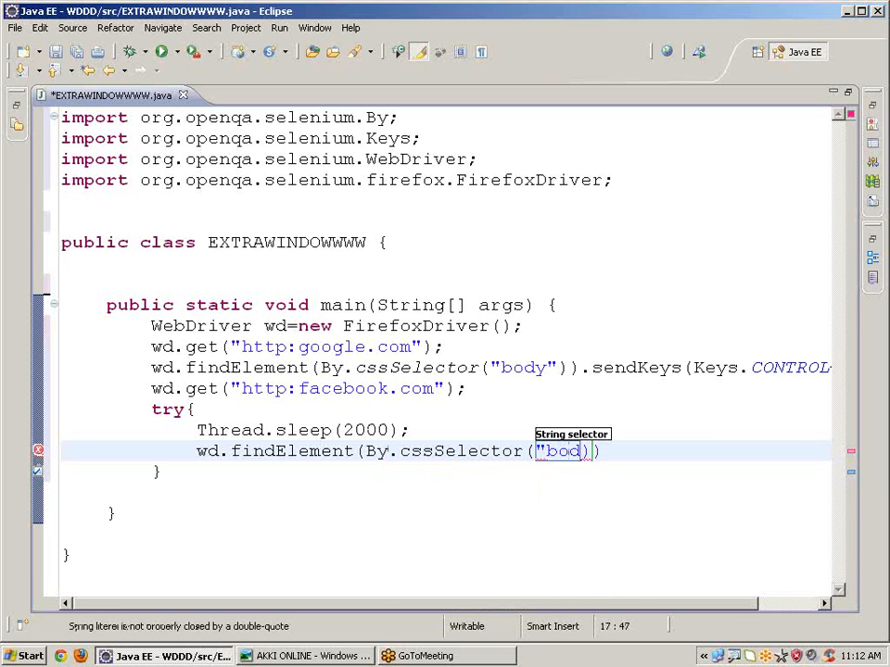
text(y")
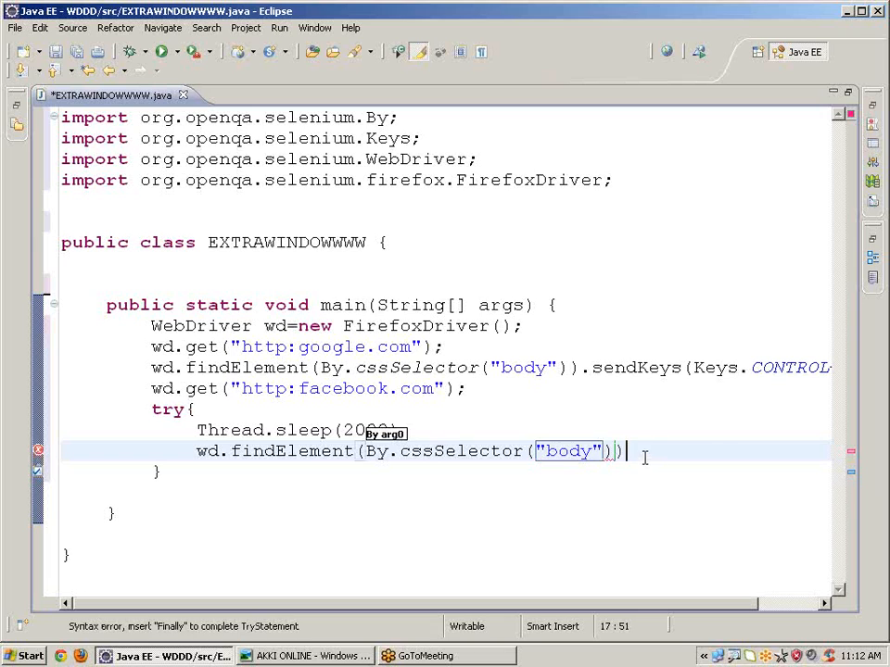
text(.s)
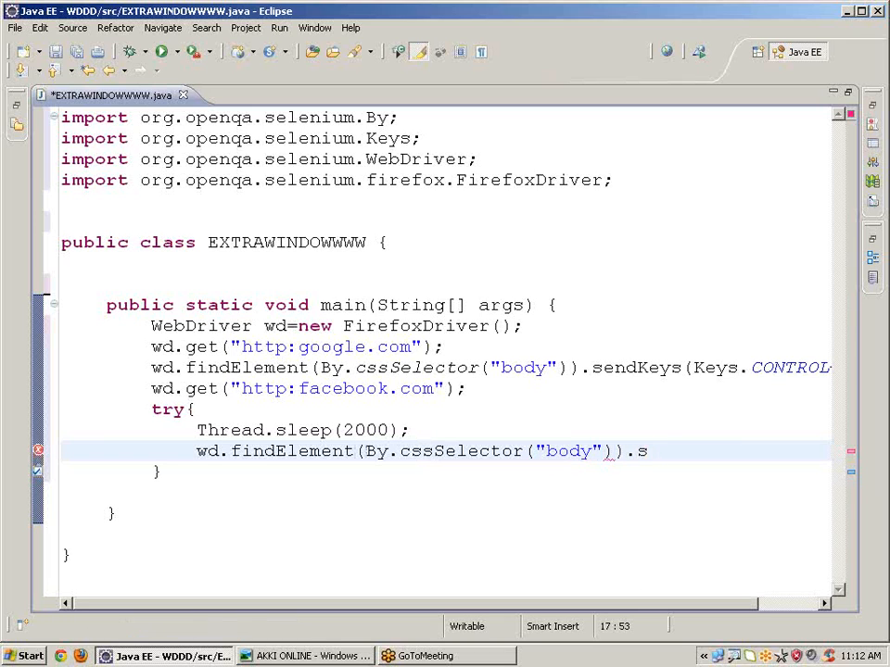
key(BackSpace)
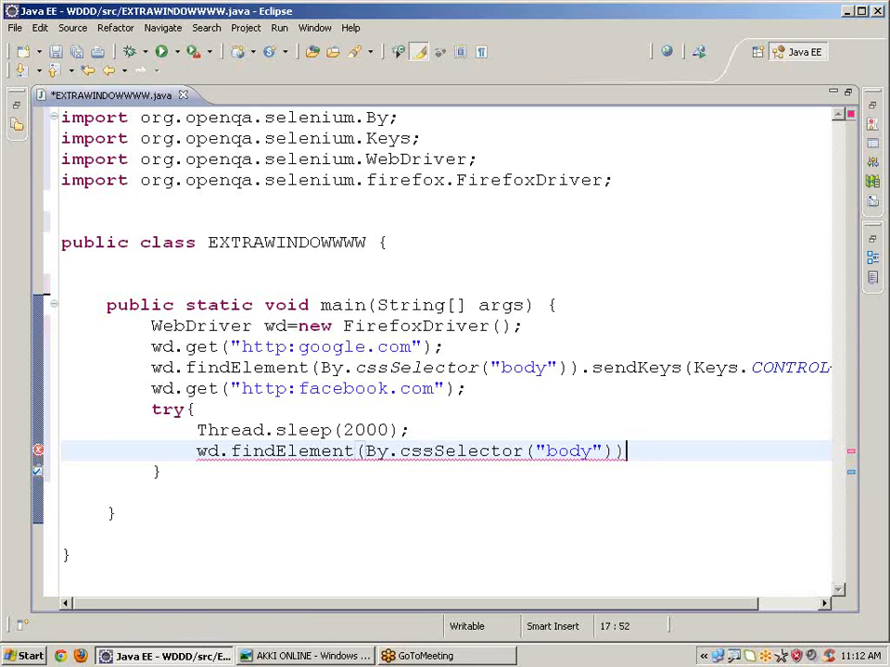
text(.)
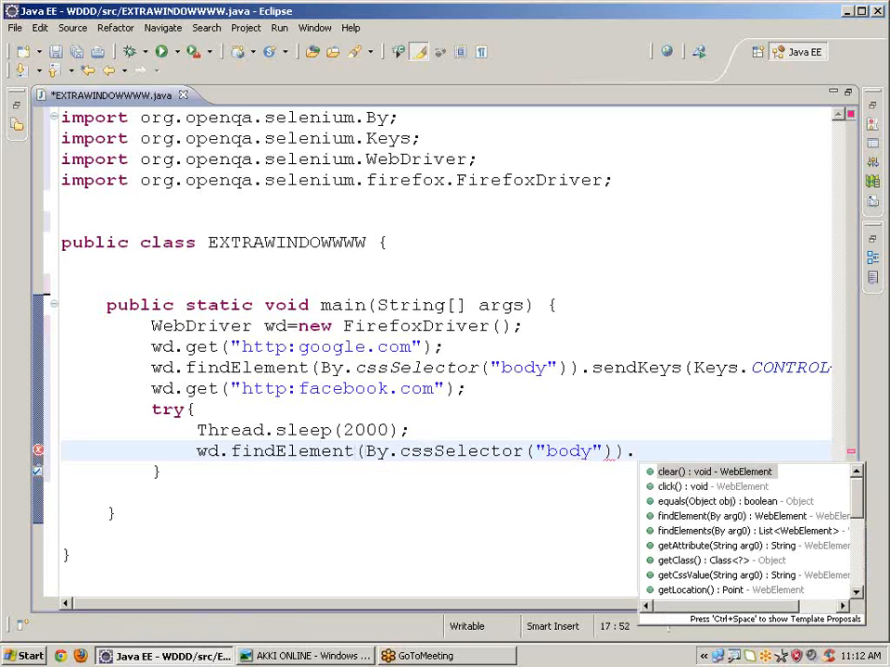
click(727, 471)
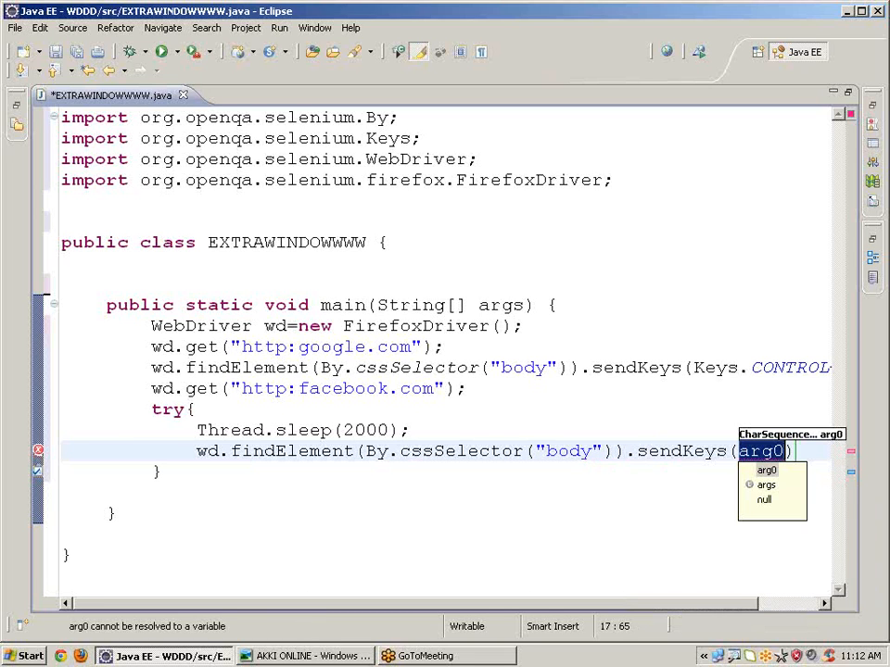
text(key)
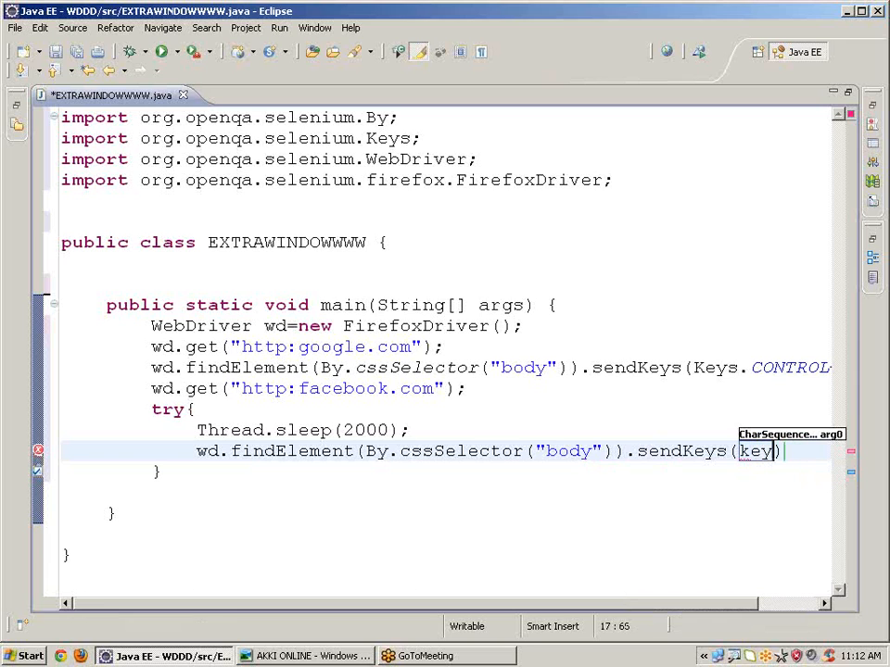
text(keys.)
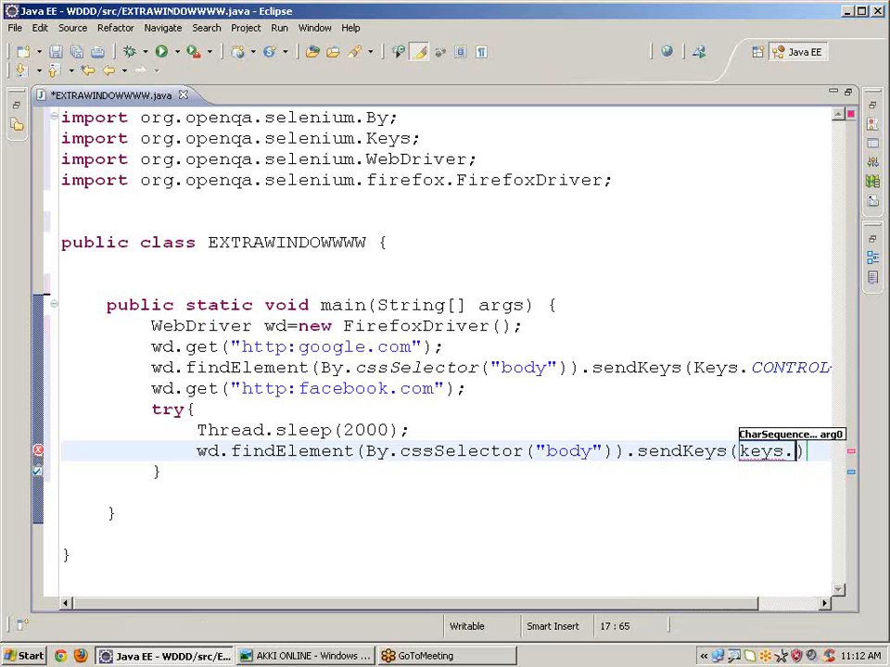
text(c)
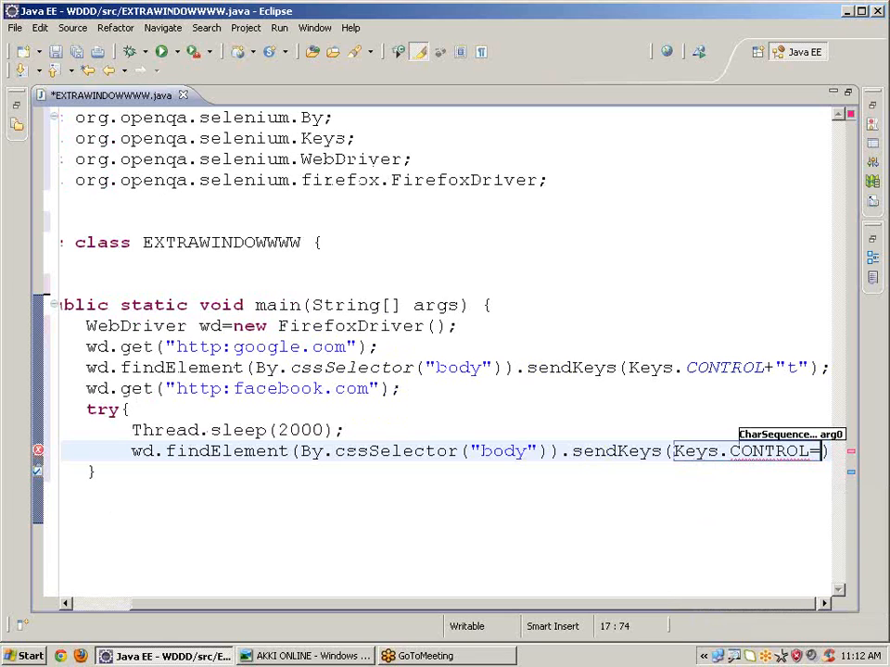
text(+)
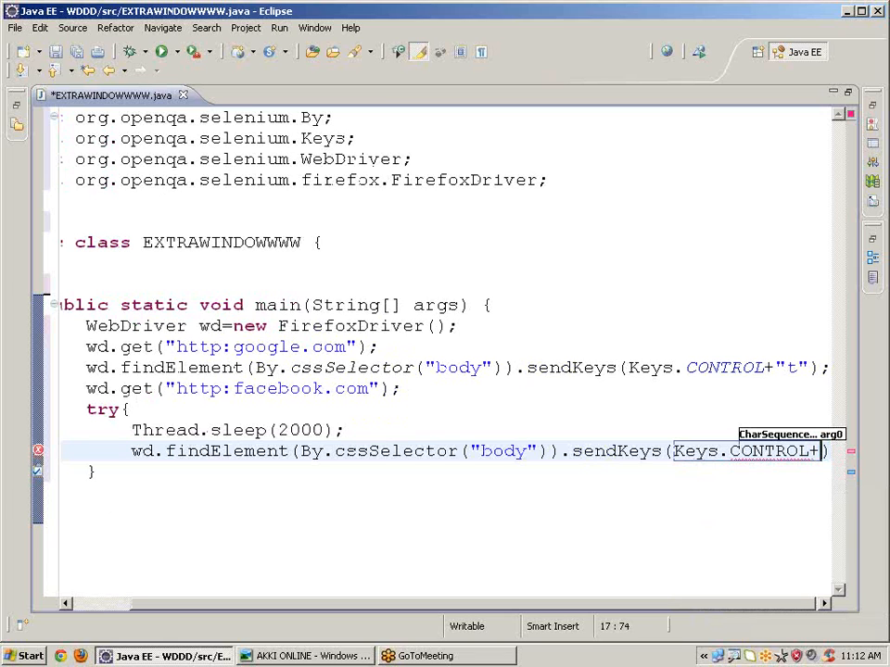
text("")
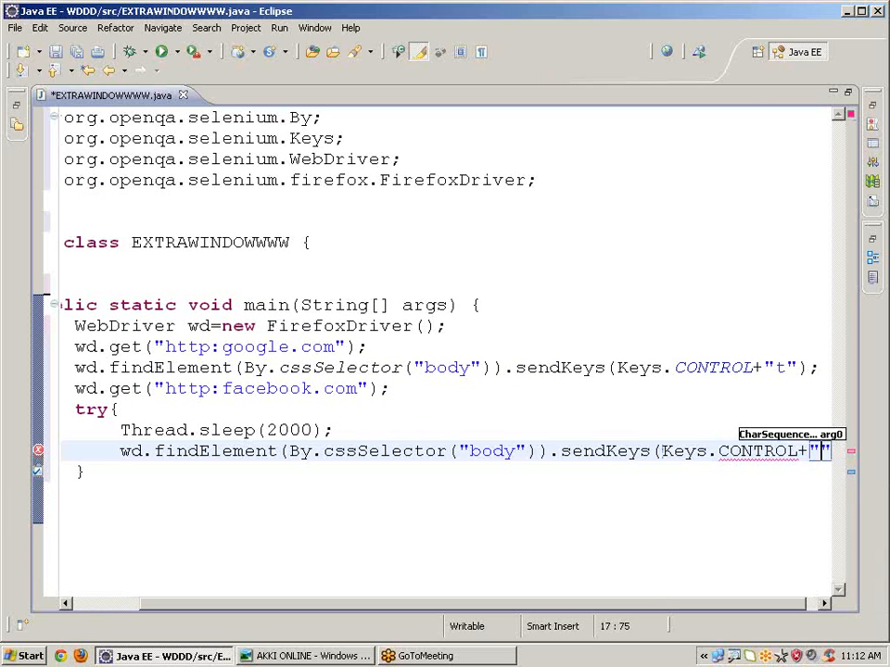
text(w)
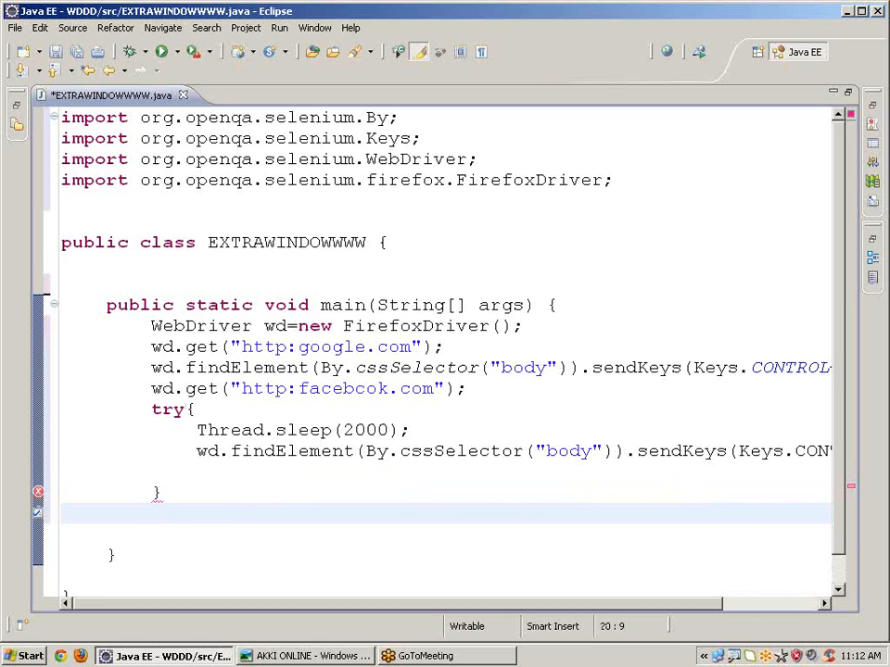
Add catch(Exception e){ System.out.println(e); } after the try block
text(catch)
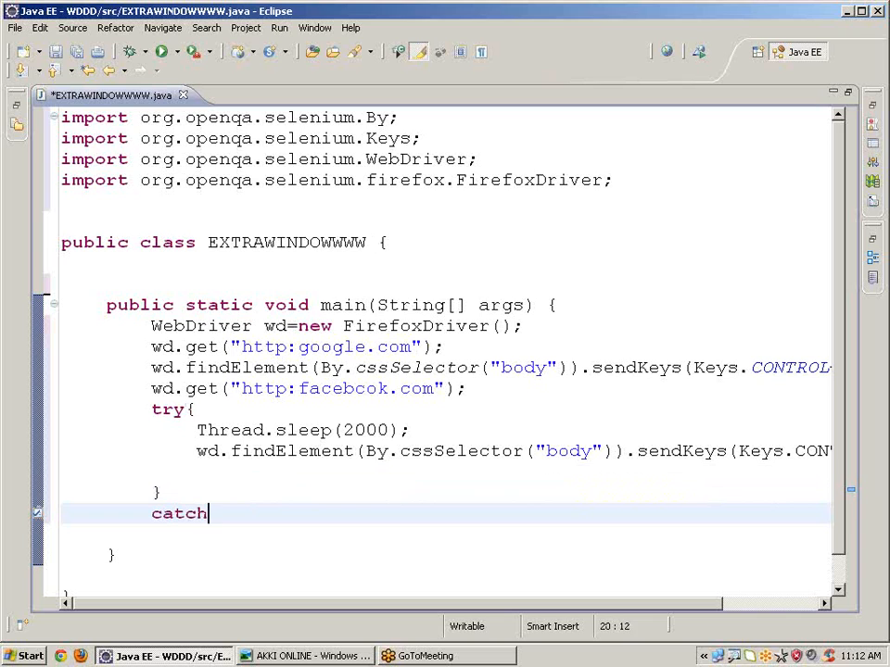
text(())
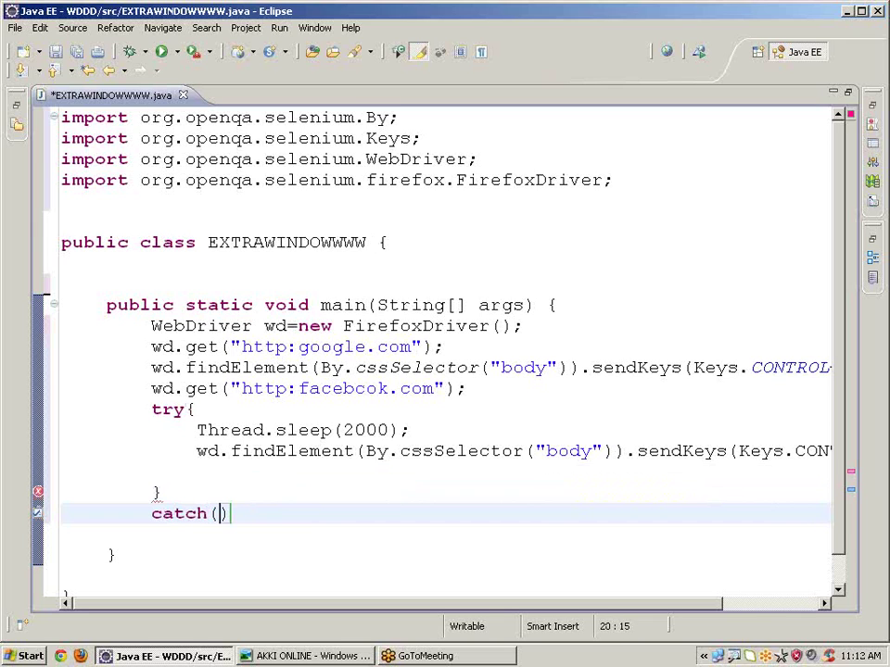
text(E)
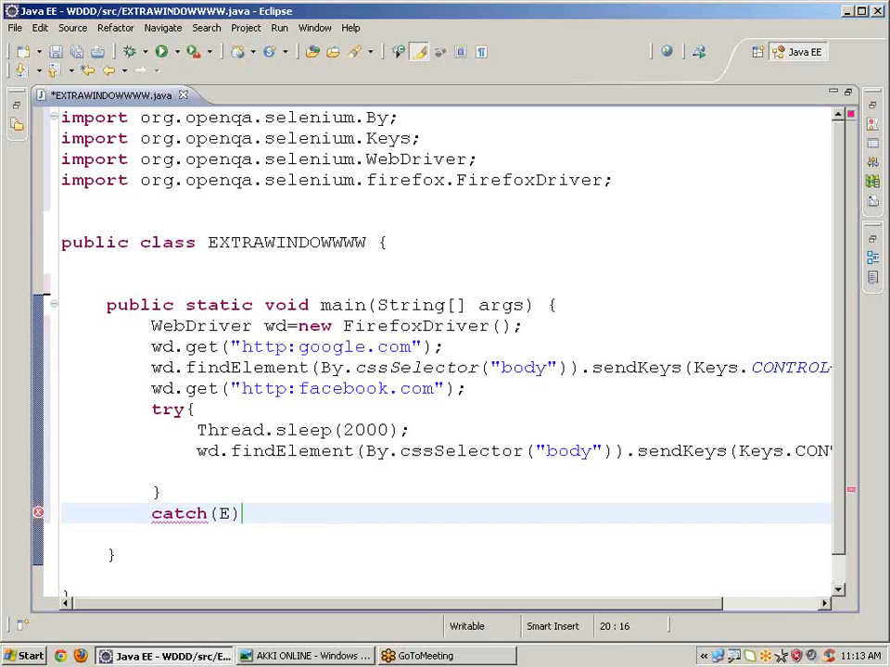
text(xe)
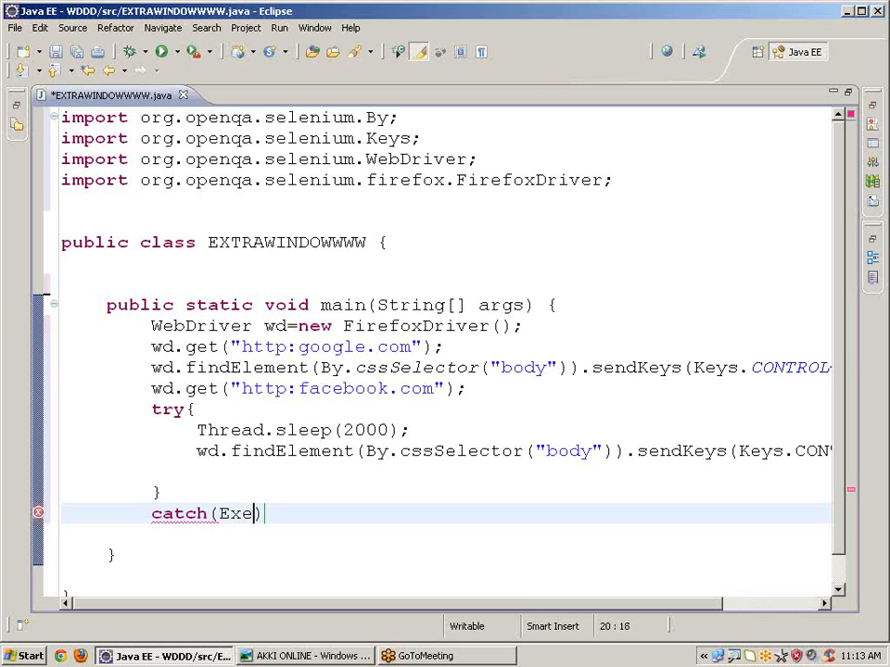
key(BackSpace)
text(cep)
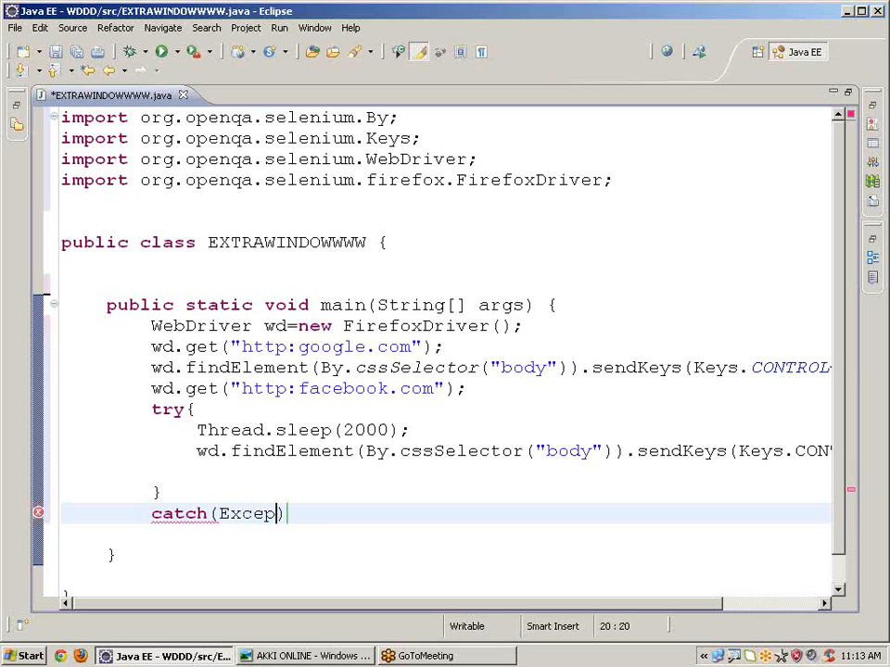
text(tion ee)
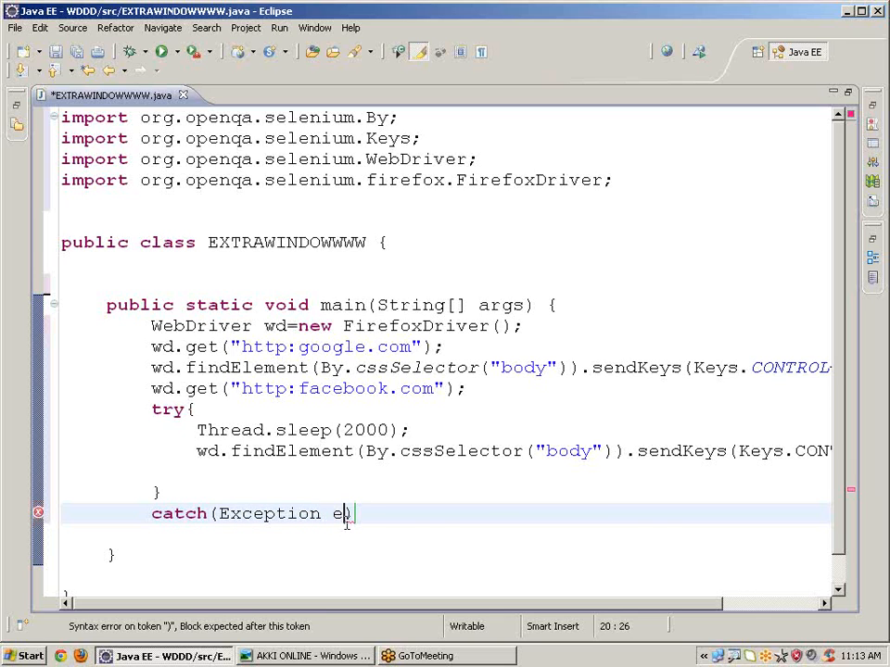
text(){)
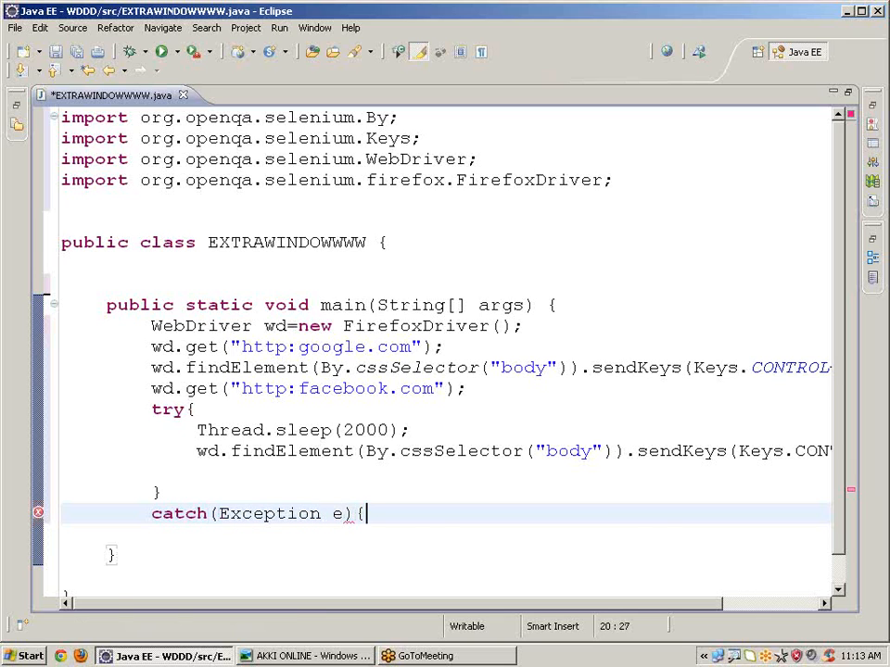
text(syso)
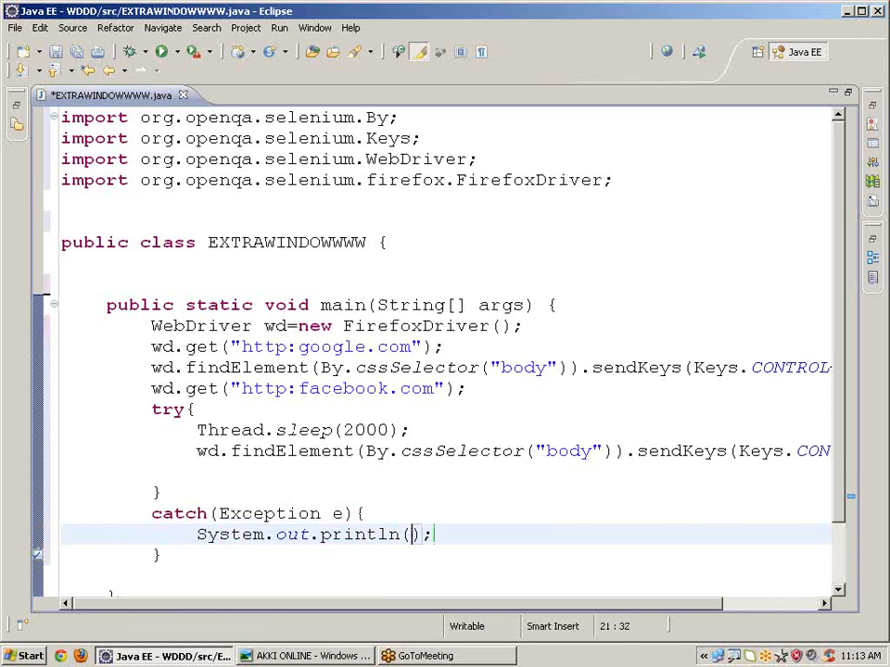
text(e)
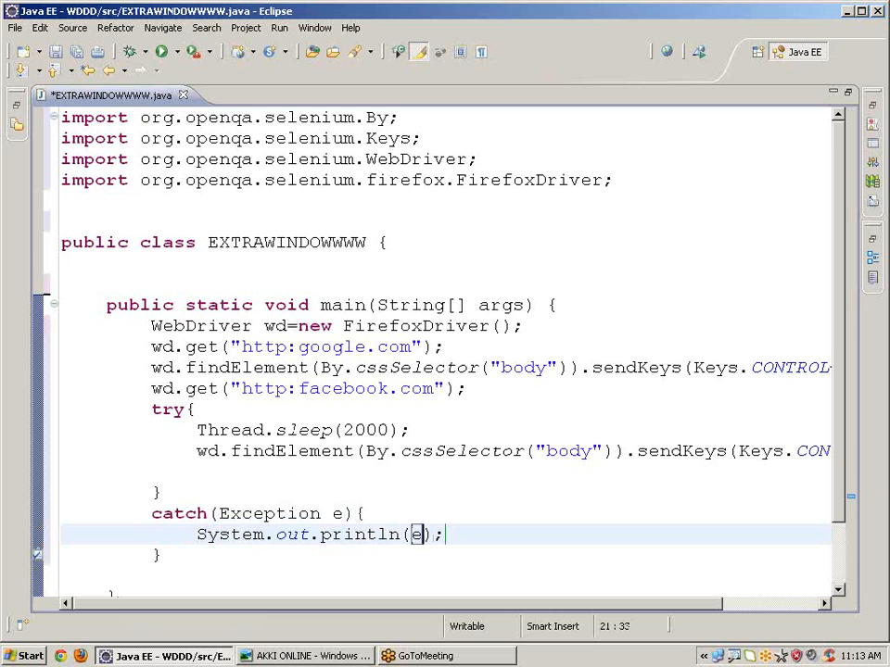
scroll(down, 3)
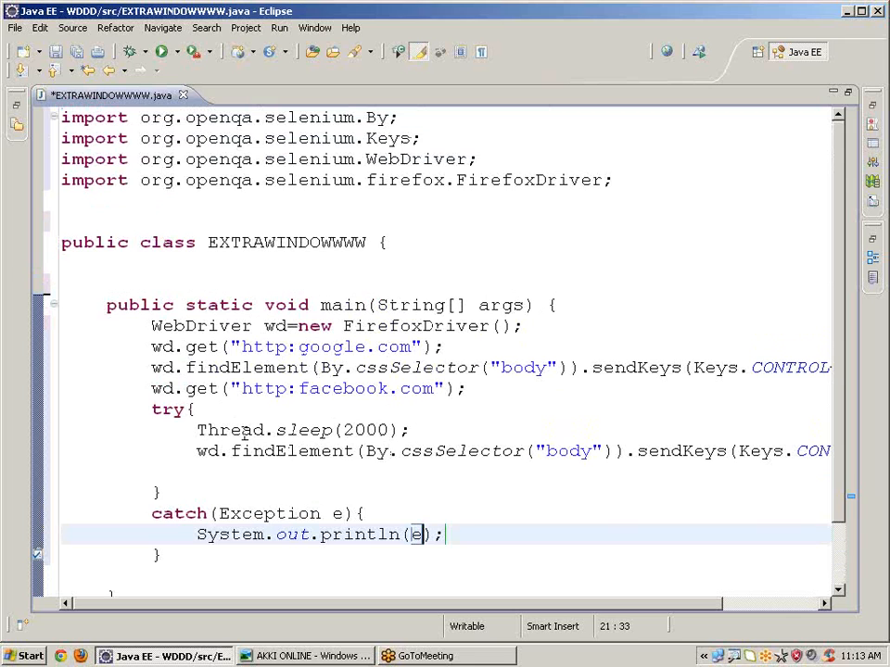
mouse_move(734, 384)
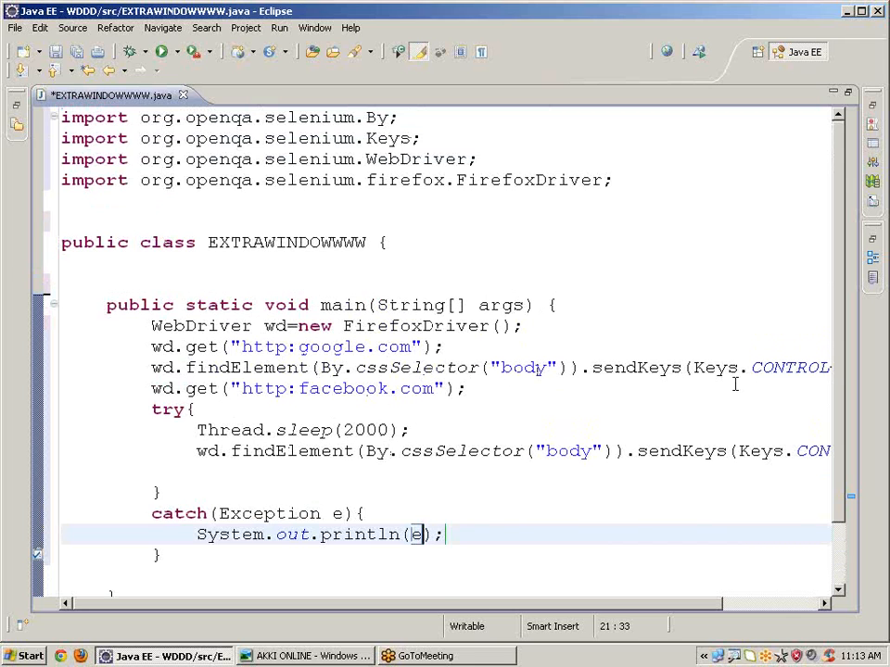
scroll(right, 3)
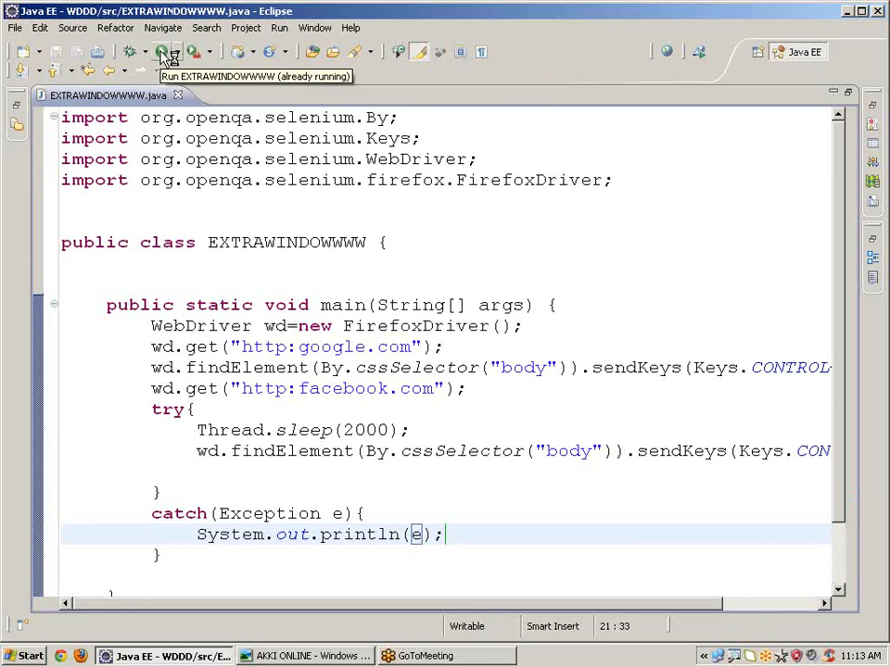
mouse_move(165, 57)
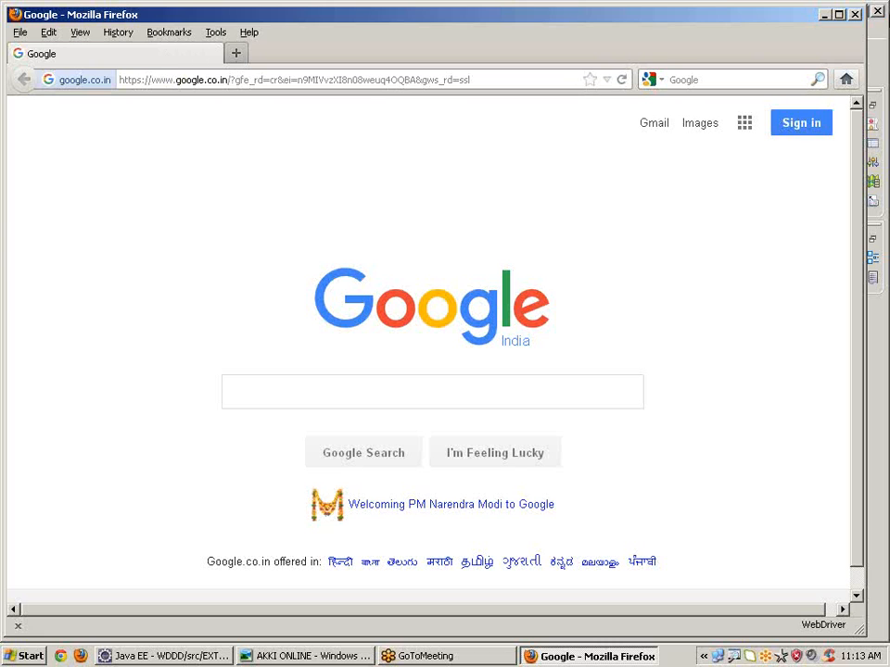
Run the class so Firefox loads Google, then return to the Eclipse code
click(163, 656)
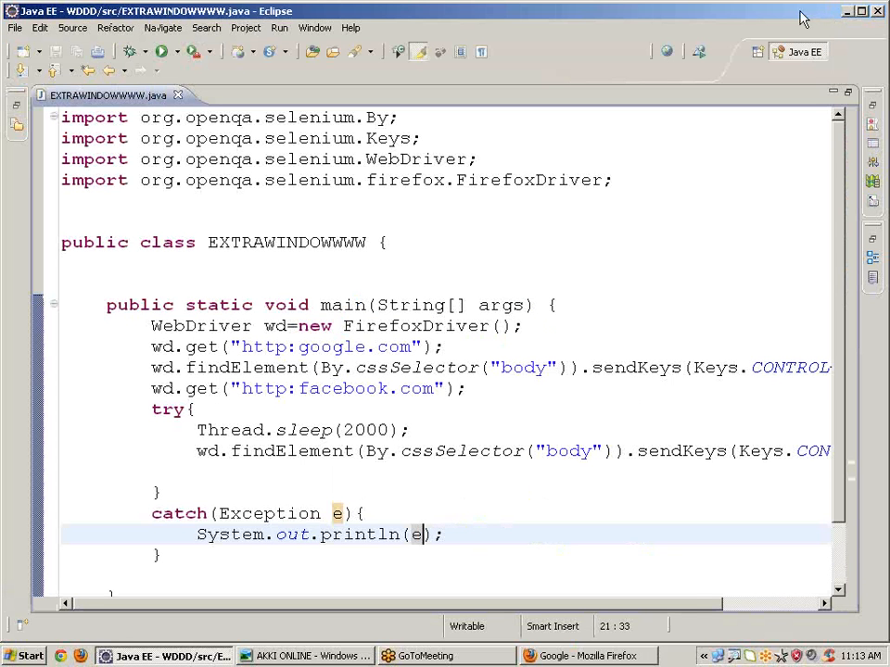